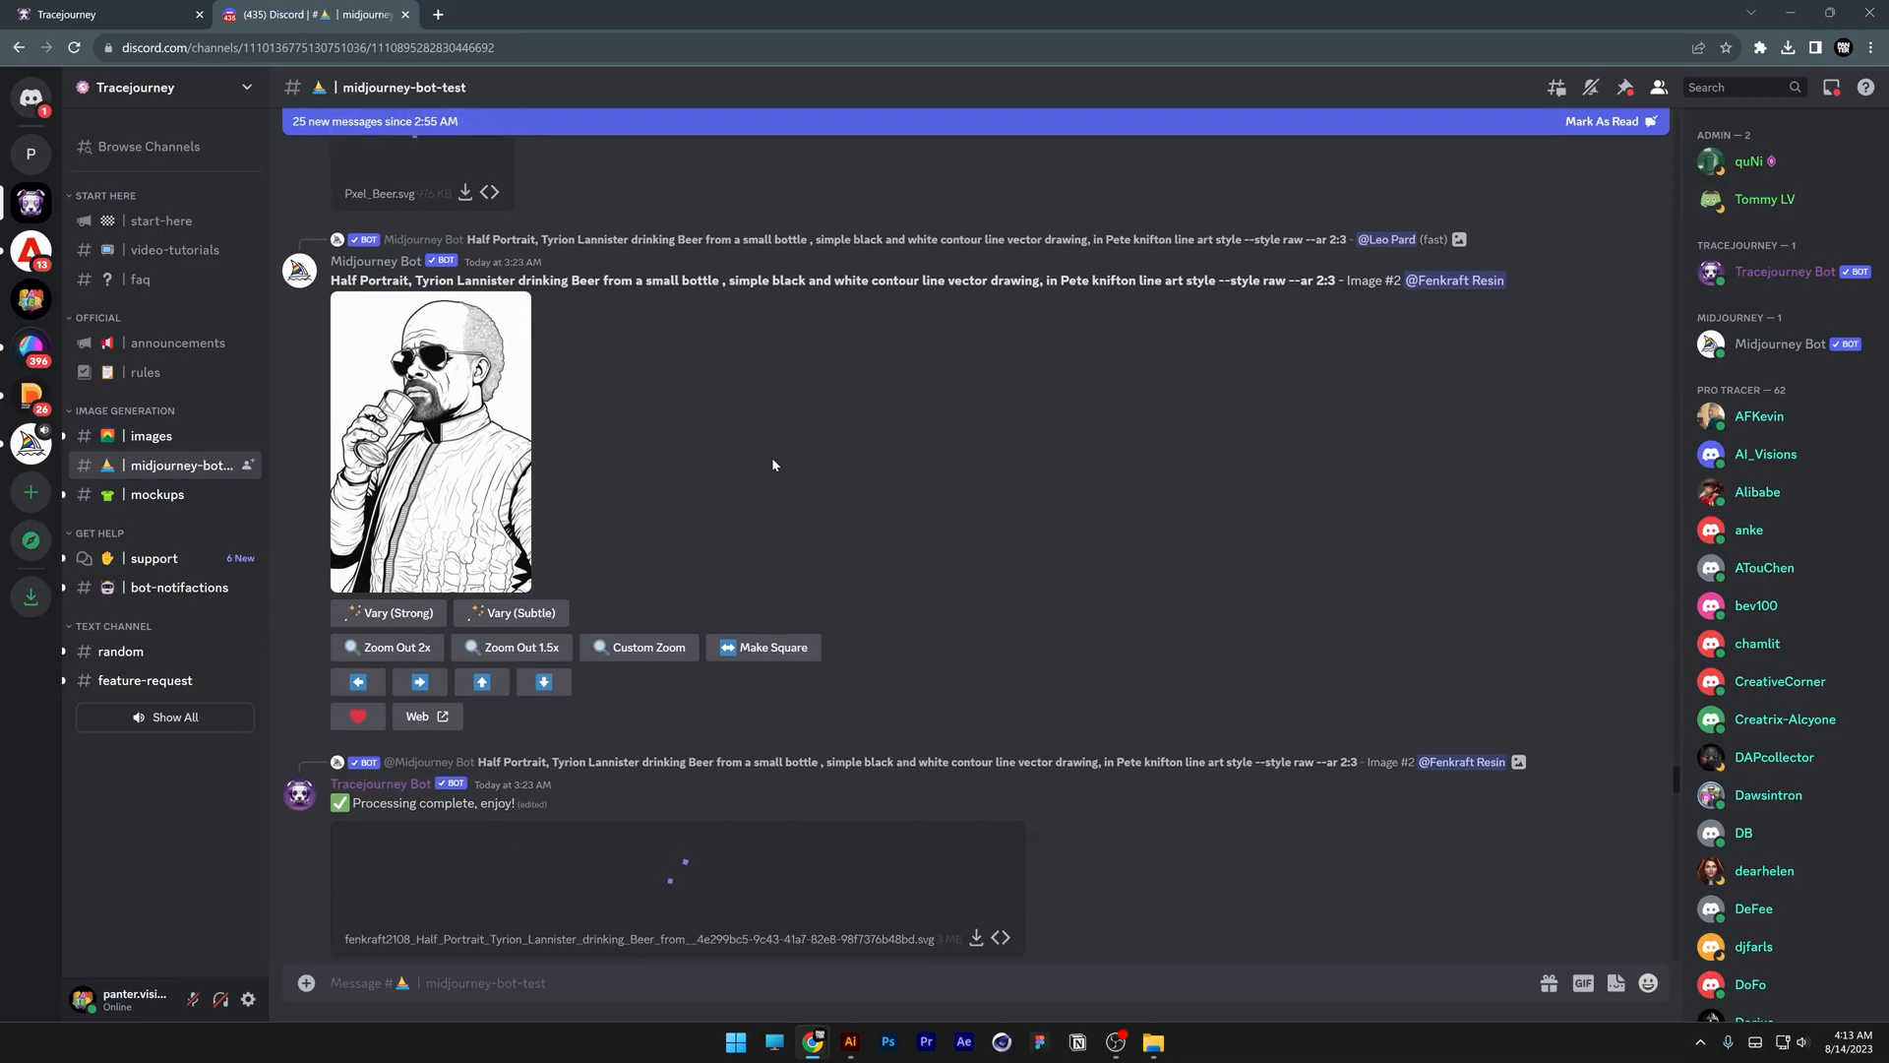
Switch to the images channel and scroll through earlier Tracejourney Bot SVG results
{"action": "left_click", "coordinate": [152, 435]}
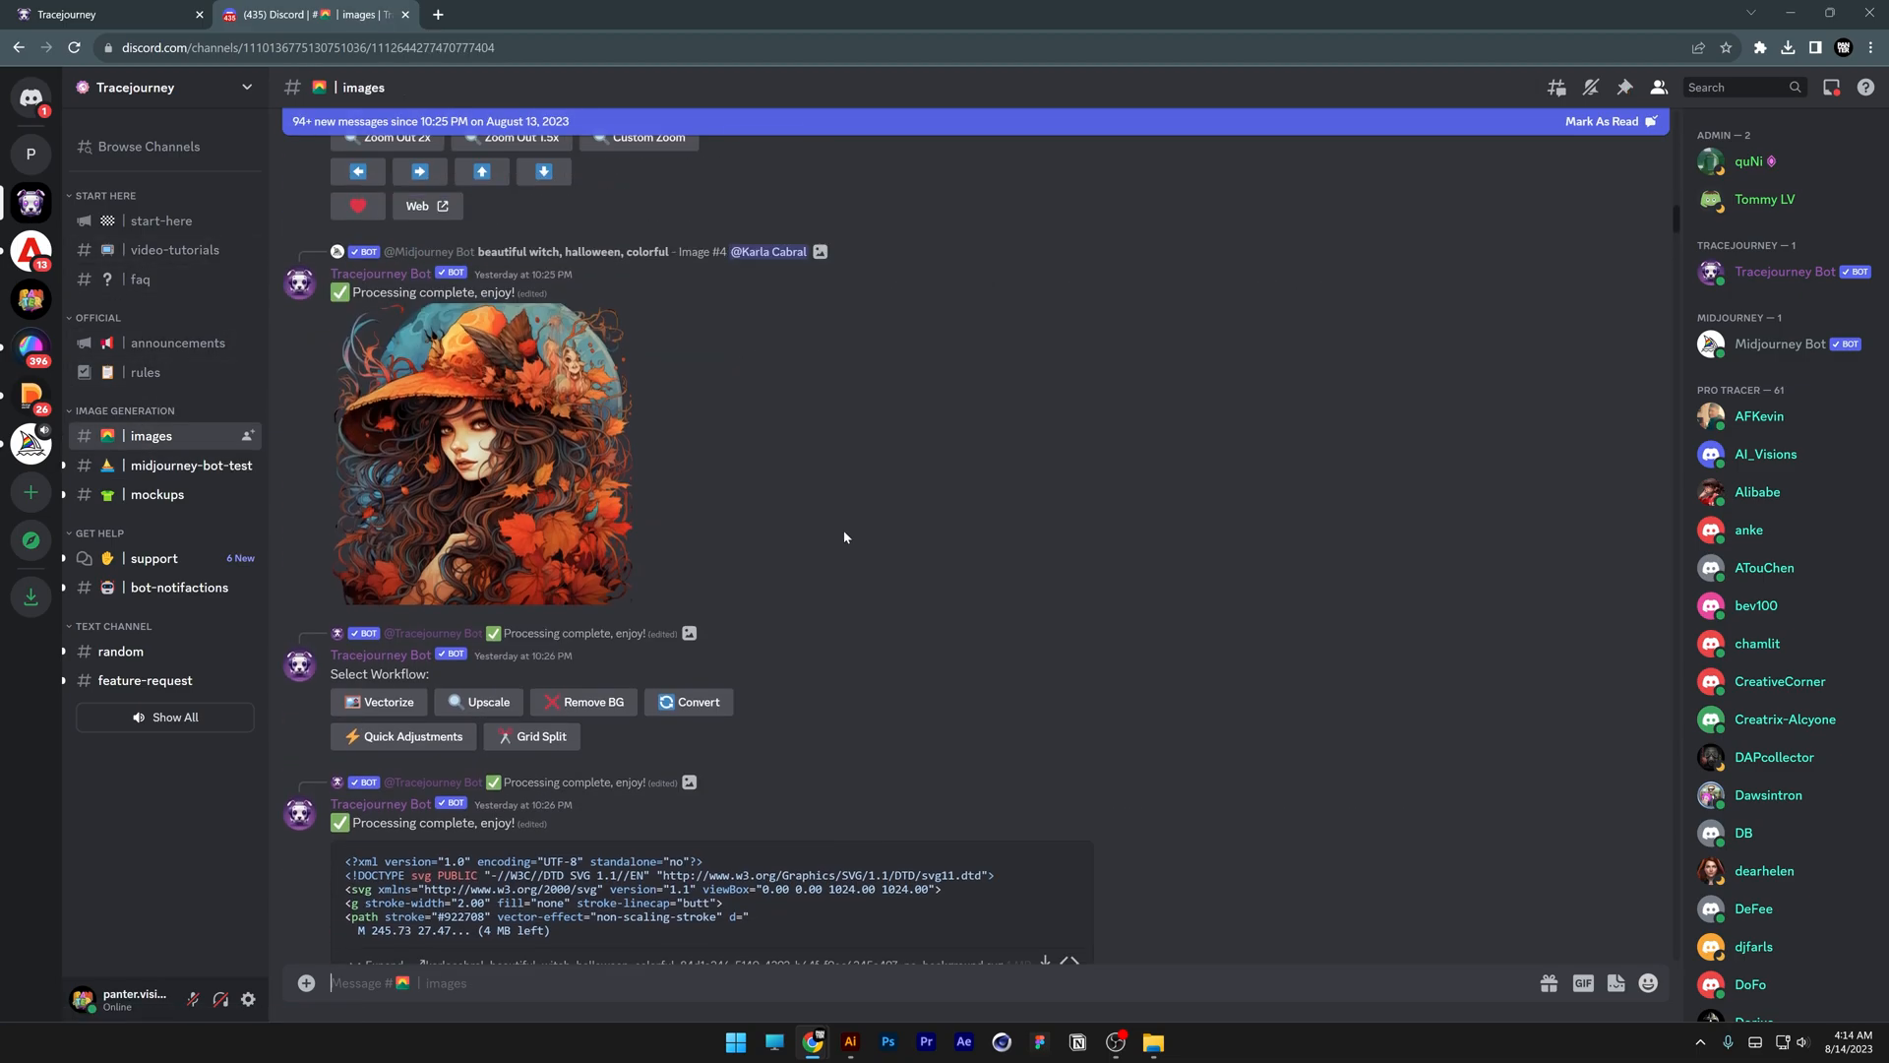
{"action": "scroll", "scroll_direction": "down", "scroll_amount": 3}
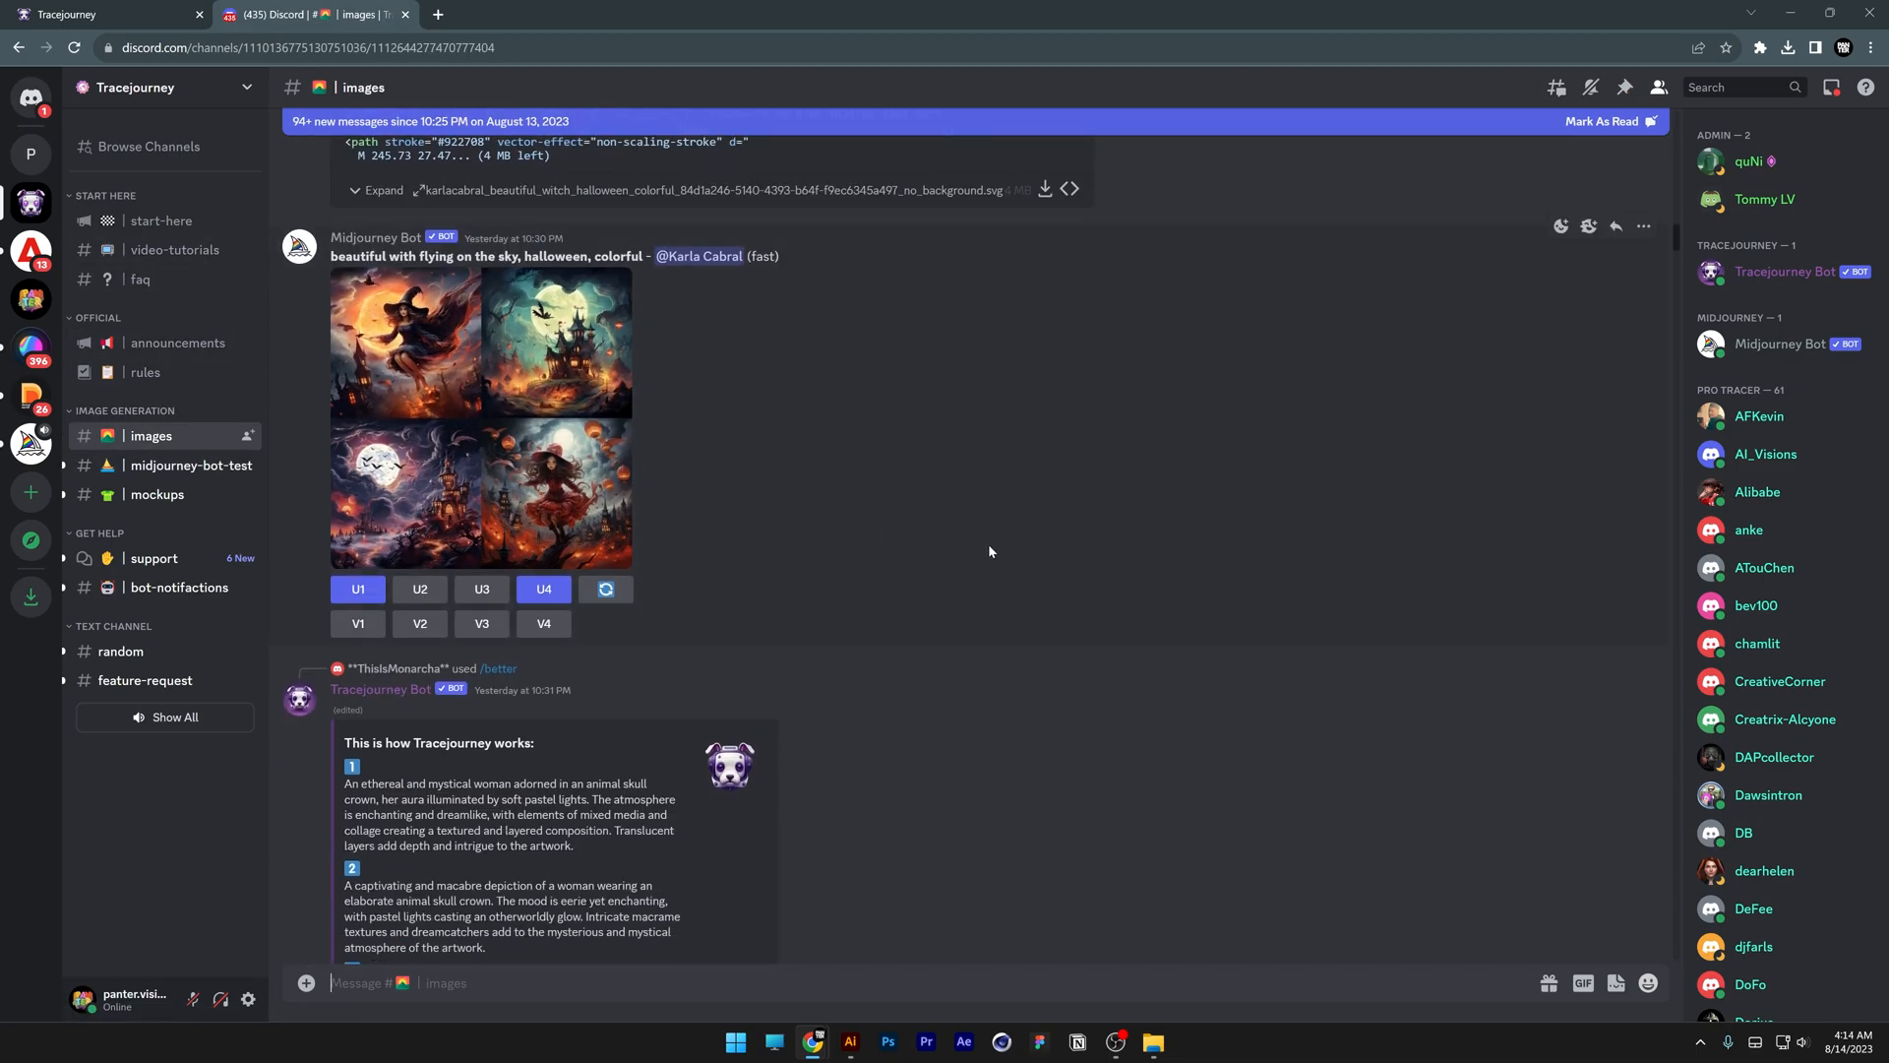
{"action": "scroll", "scroll_direction": "down", "scroll_amount": 3}
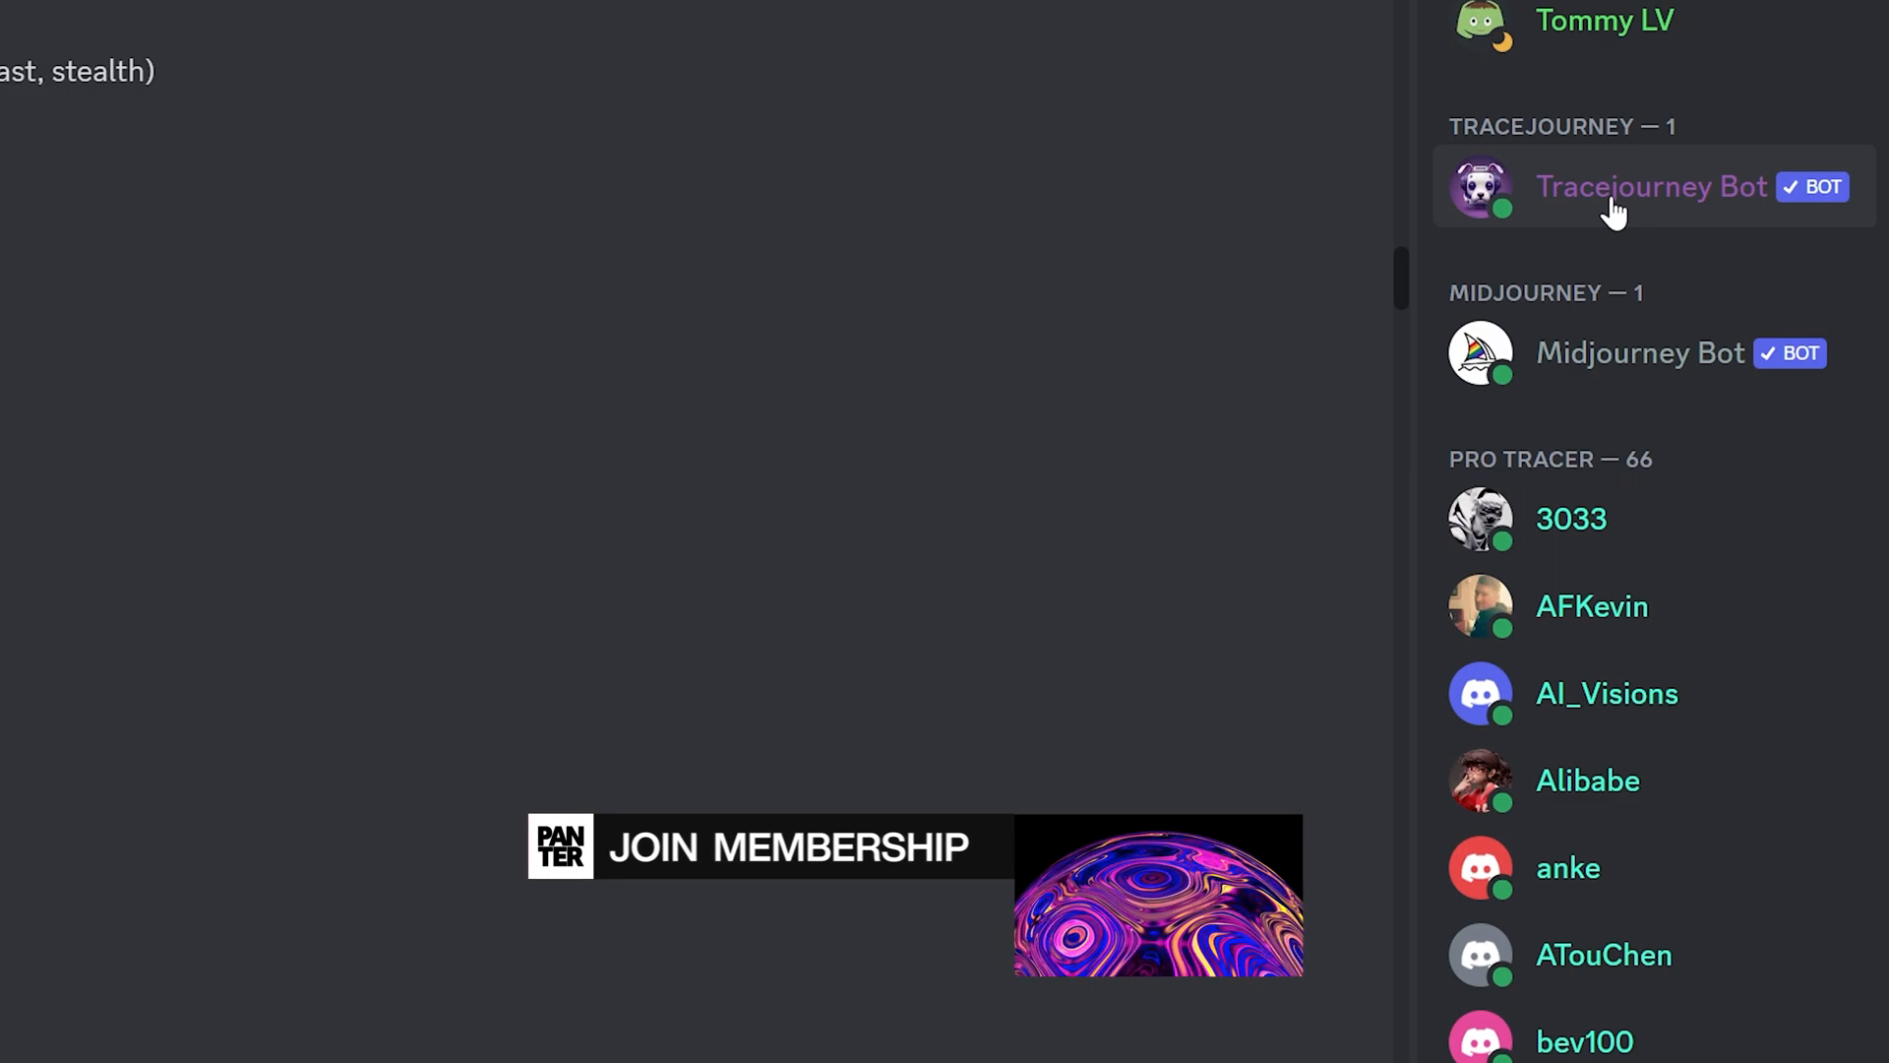
Bring up Tracejourney Bot's member options to start a direct message
{"action": "right_click", "coordinate": [1652, 187]}
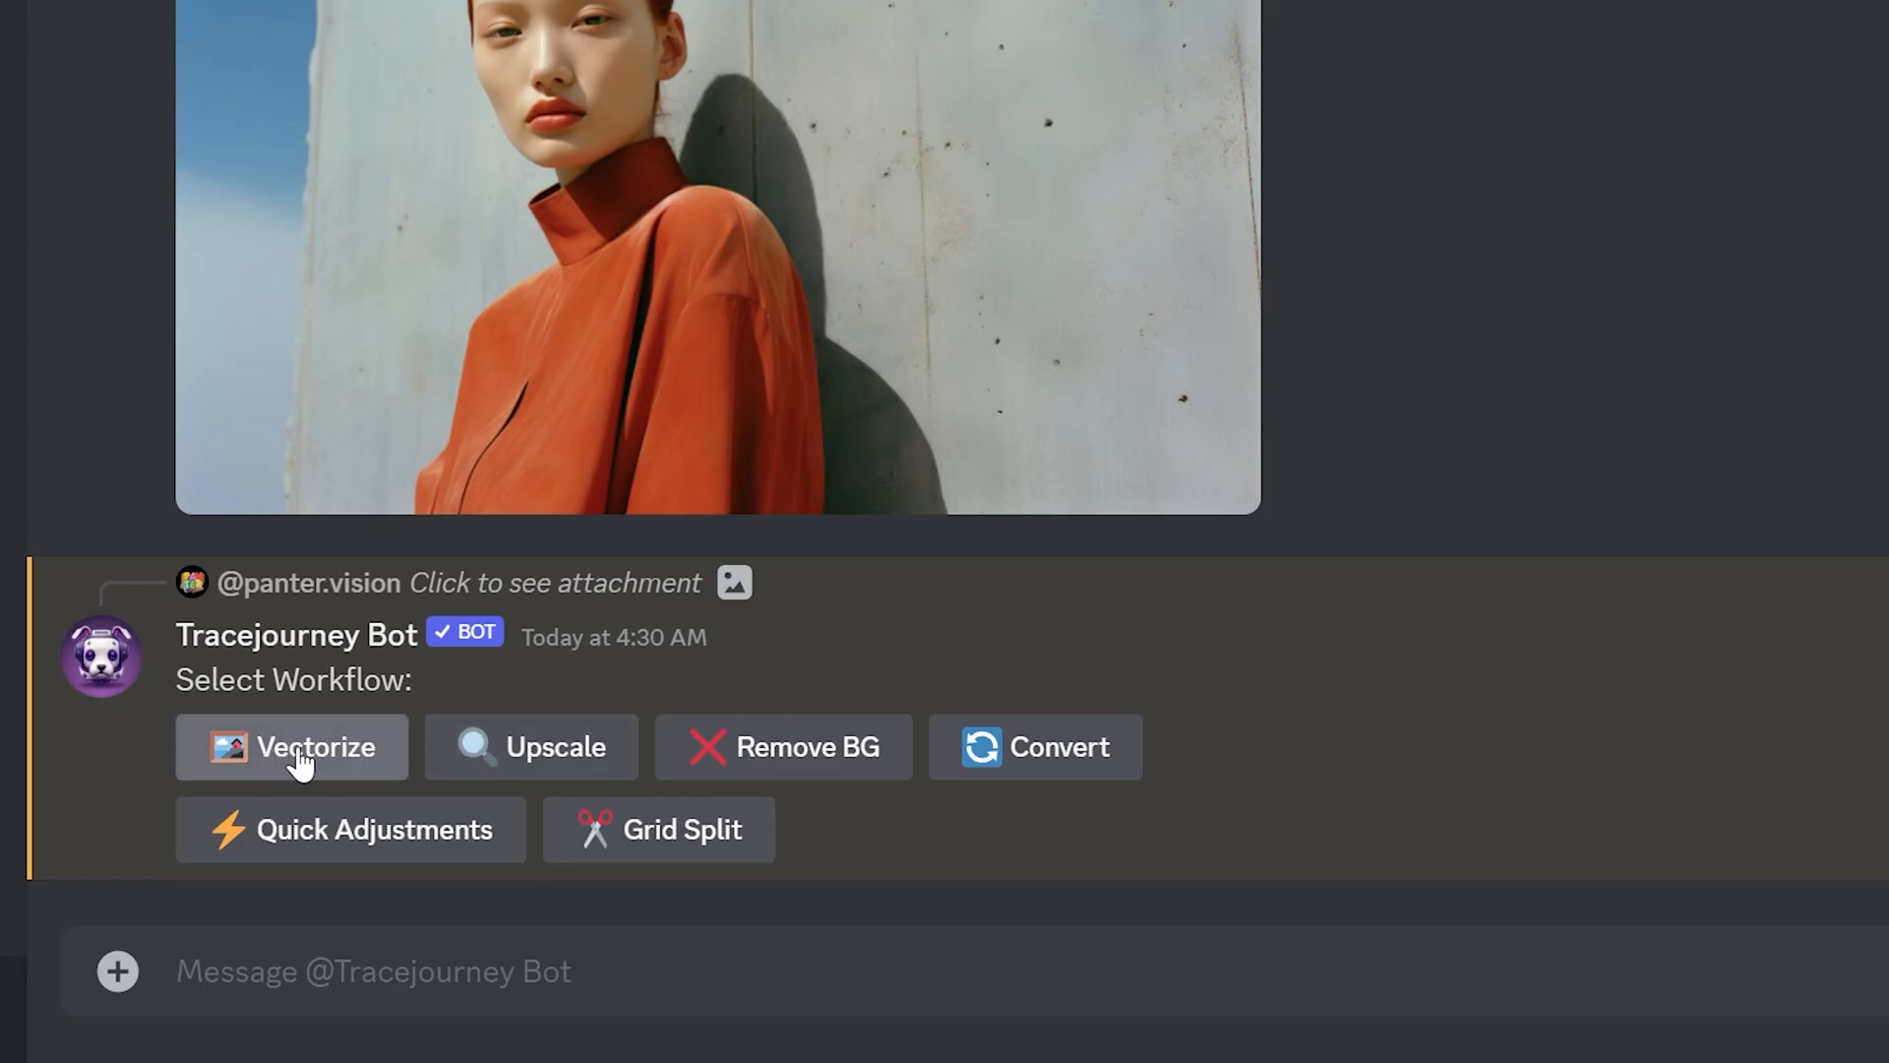
{"action": "mouse_move", "coordinate": [807, 747]}
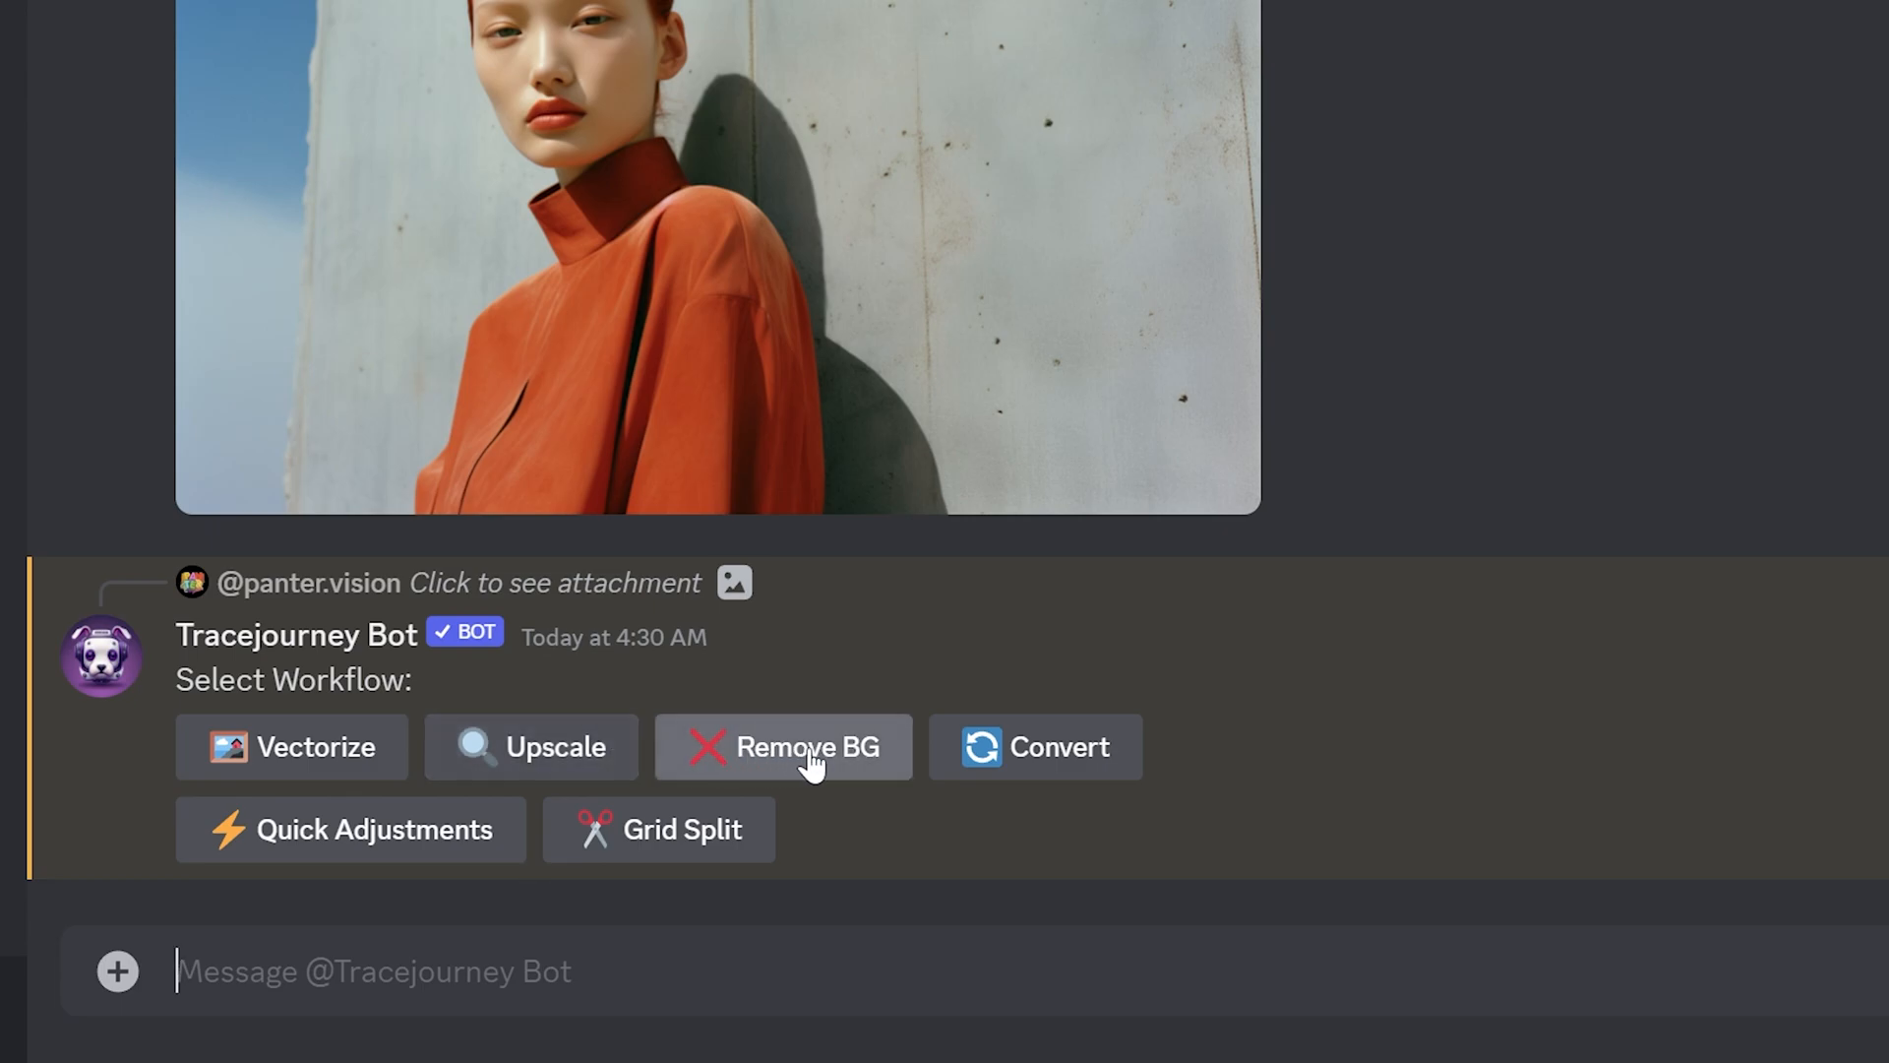
{"action": "mouse_move", "coordinate": [759, 842]}
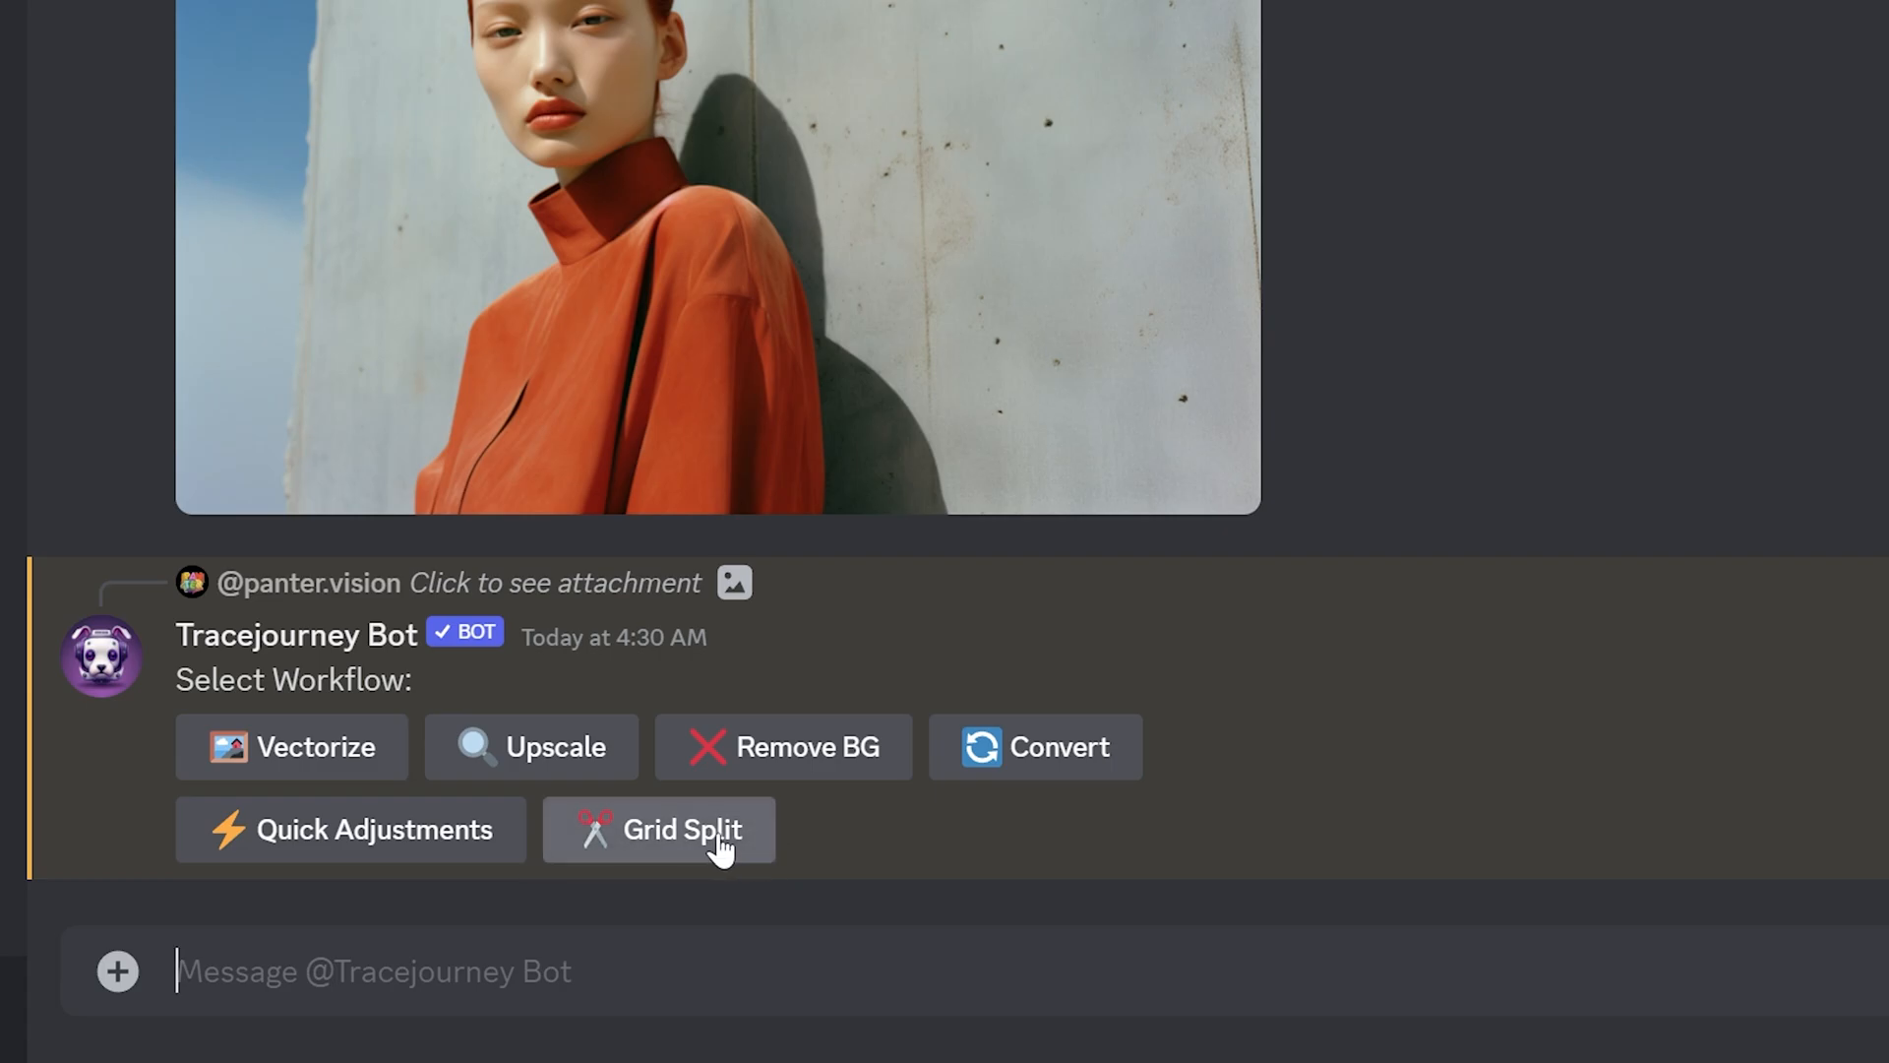
{"action": "mouse_move", "coordinate": [415, 855]}
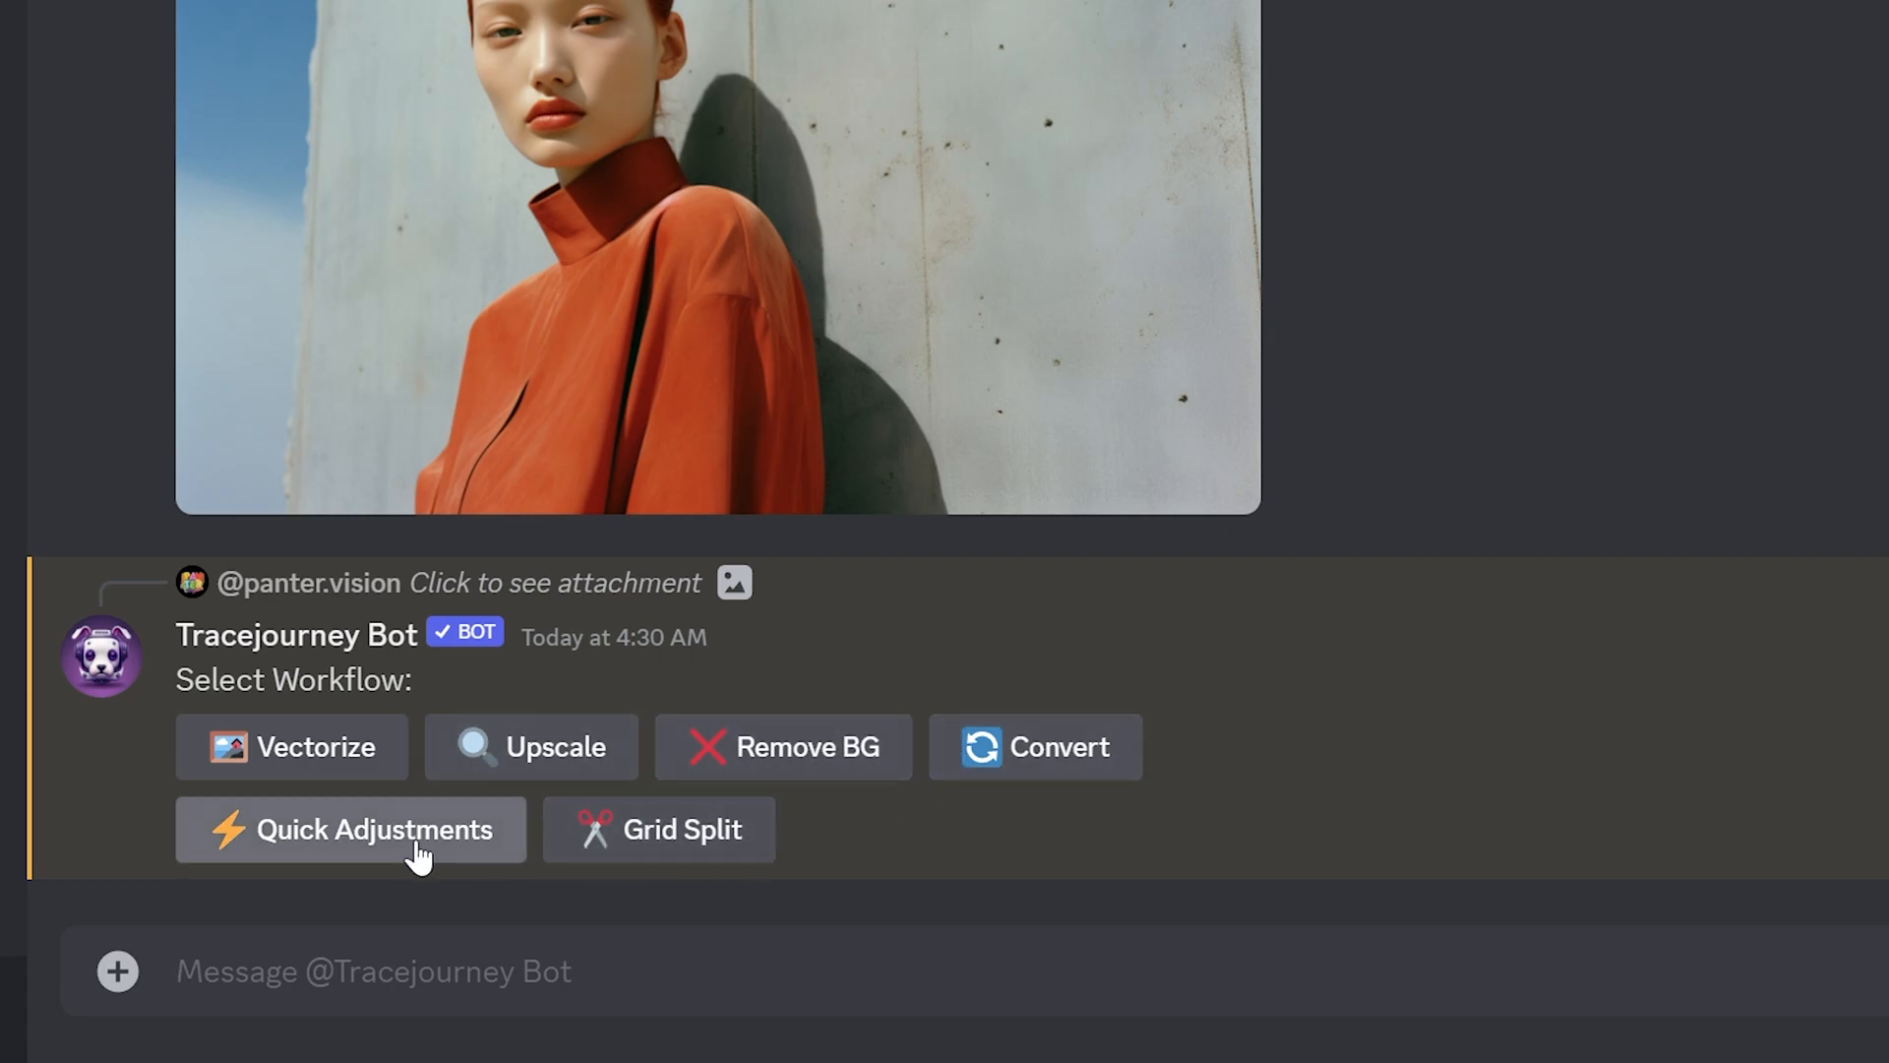
Have the bot upscale the orange-jacket portrait photo
{"action": "left_click", "coordinate": [531, 746]}
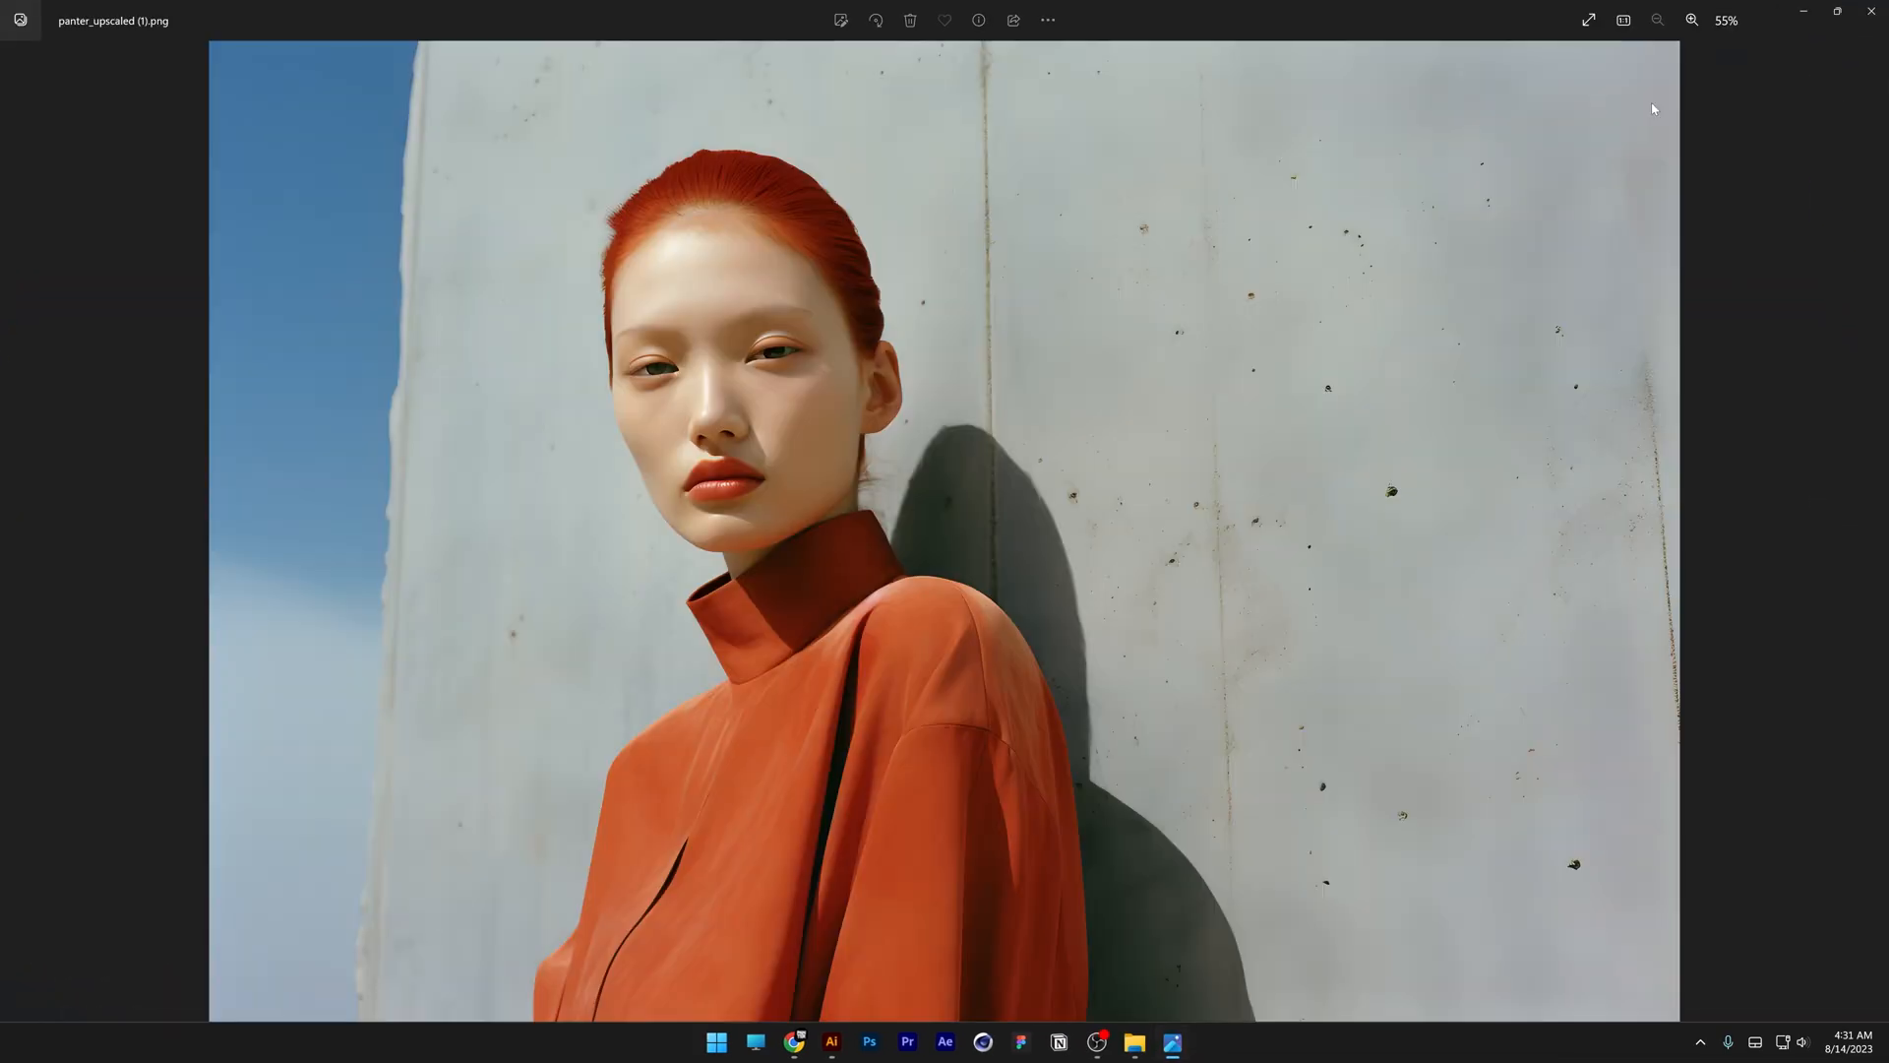
View the upscaled portrait at actual size in Photos and scroll around it
{"action": "left_click", "coordinate": [1691, 21]}
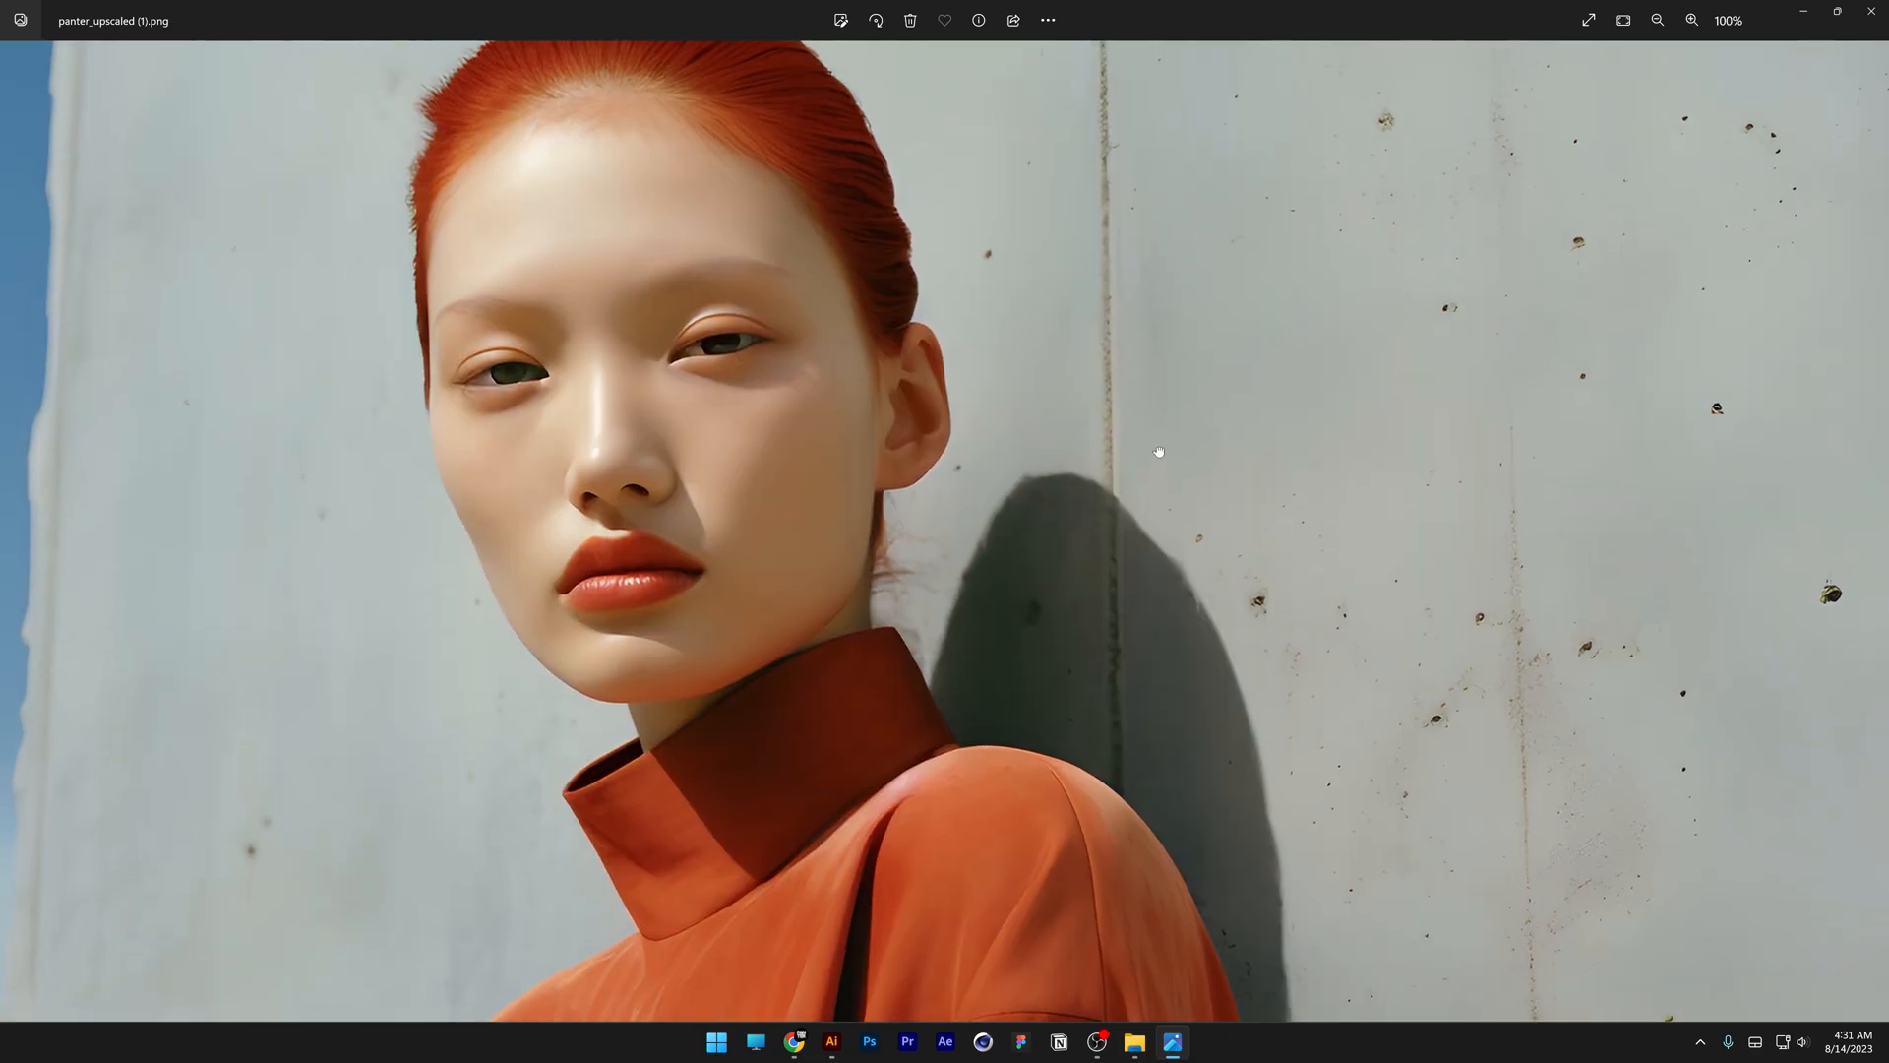
{"action": "scroll", "scroll_direction": "down", "scroll_amount": 3}
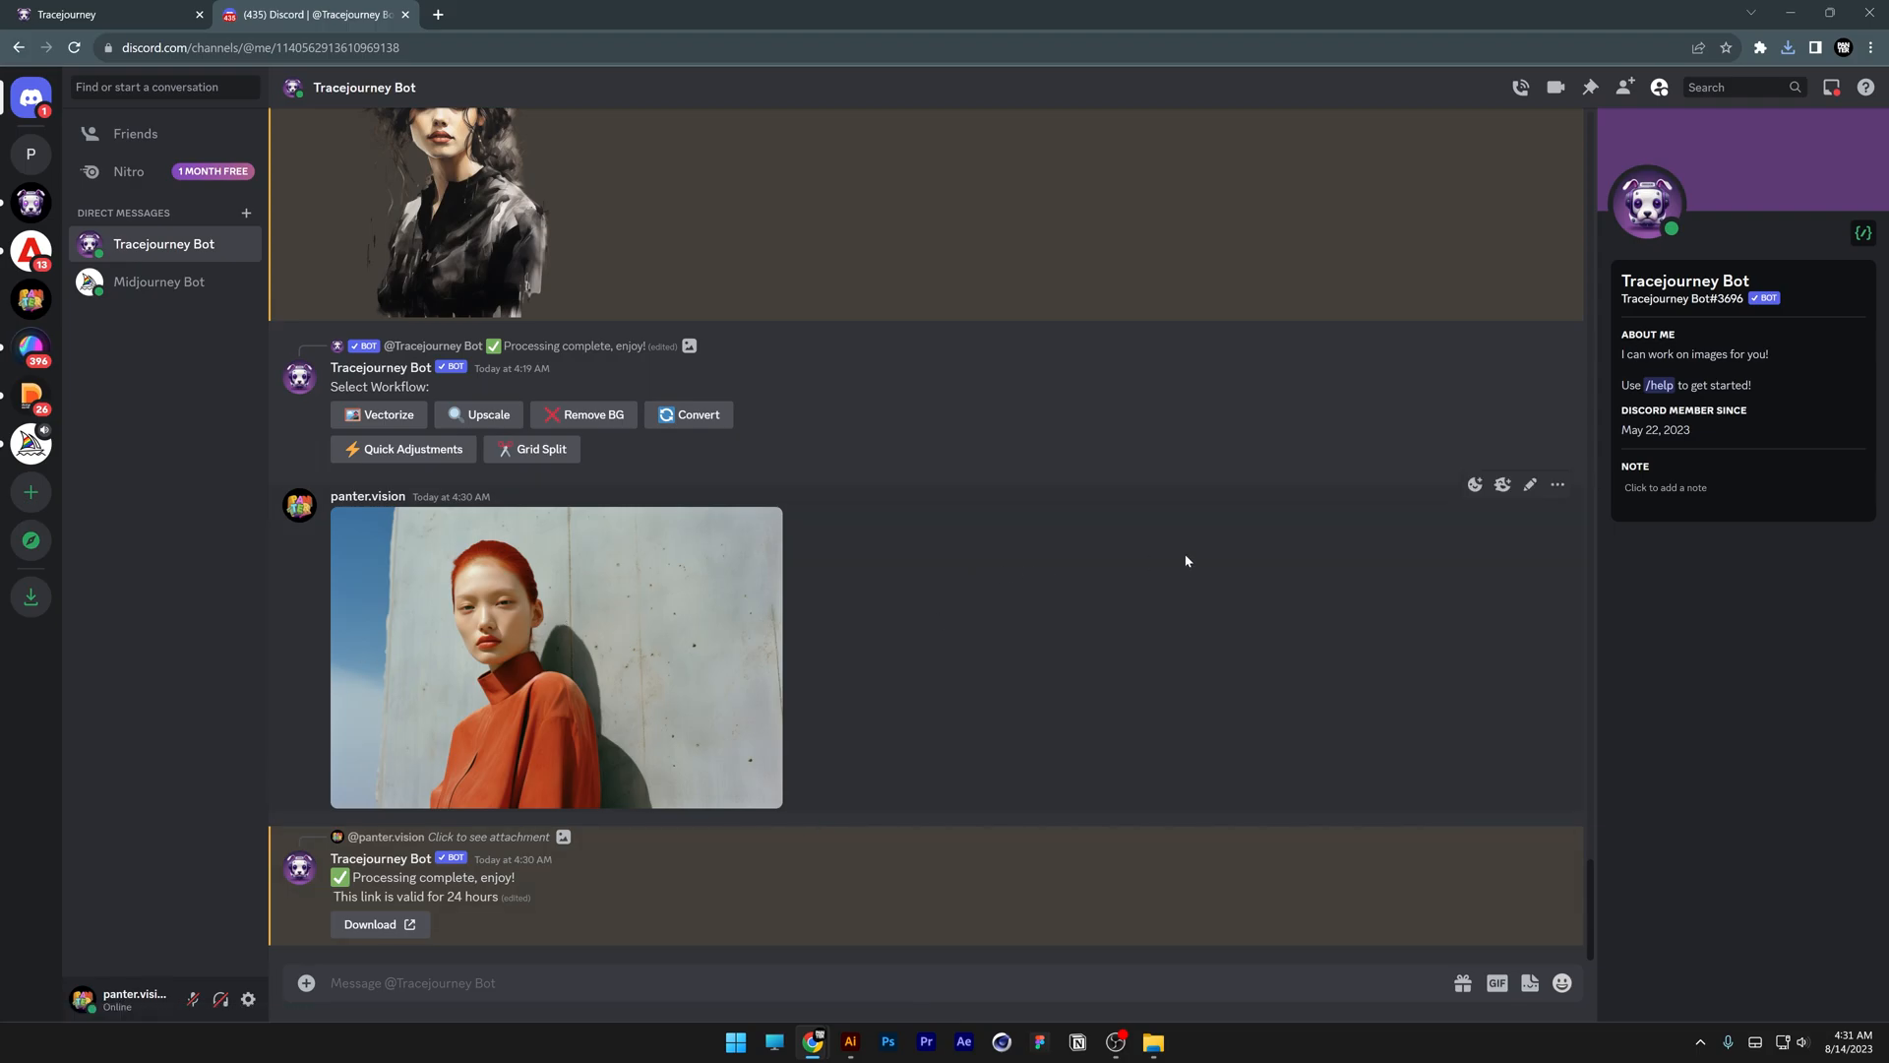
React to the portrait message with the dog emoji to trigger background removal
{"action": "left_click", "coordinate": [1475, 484]}
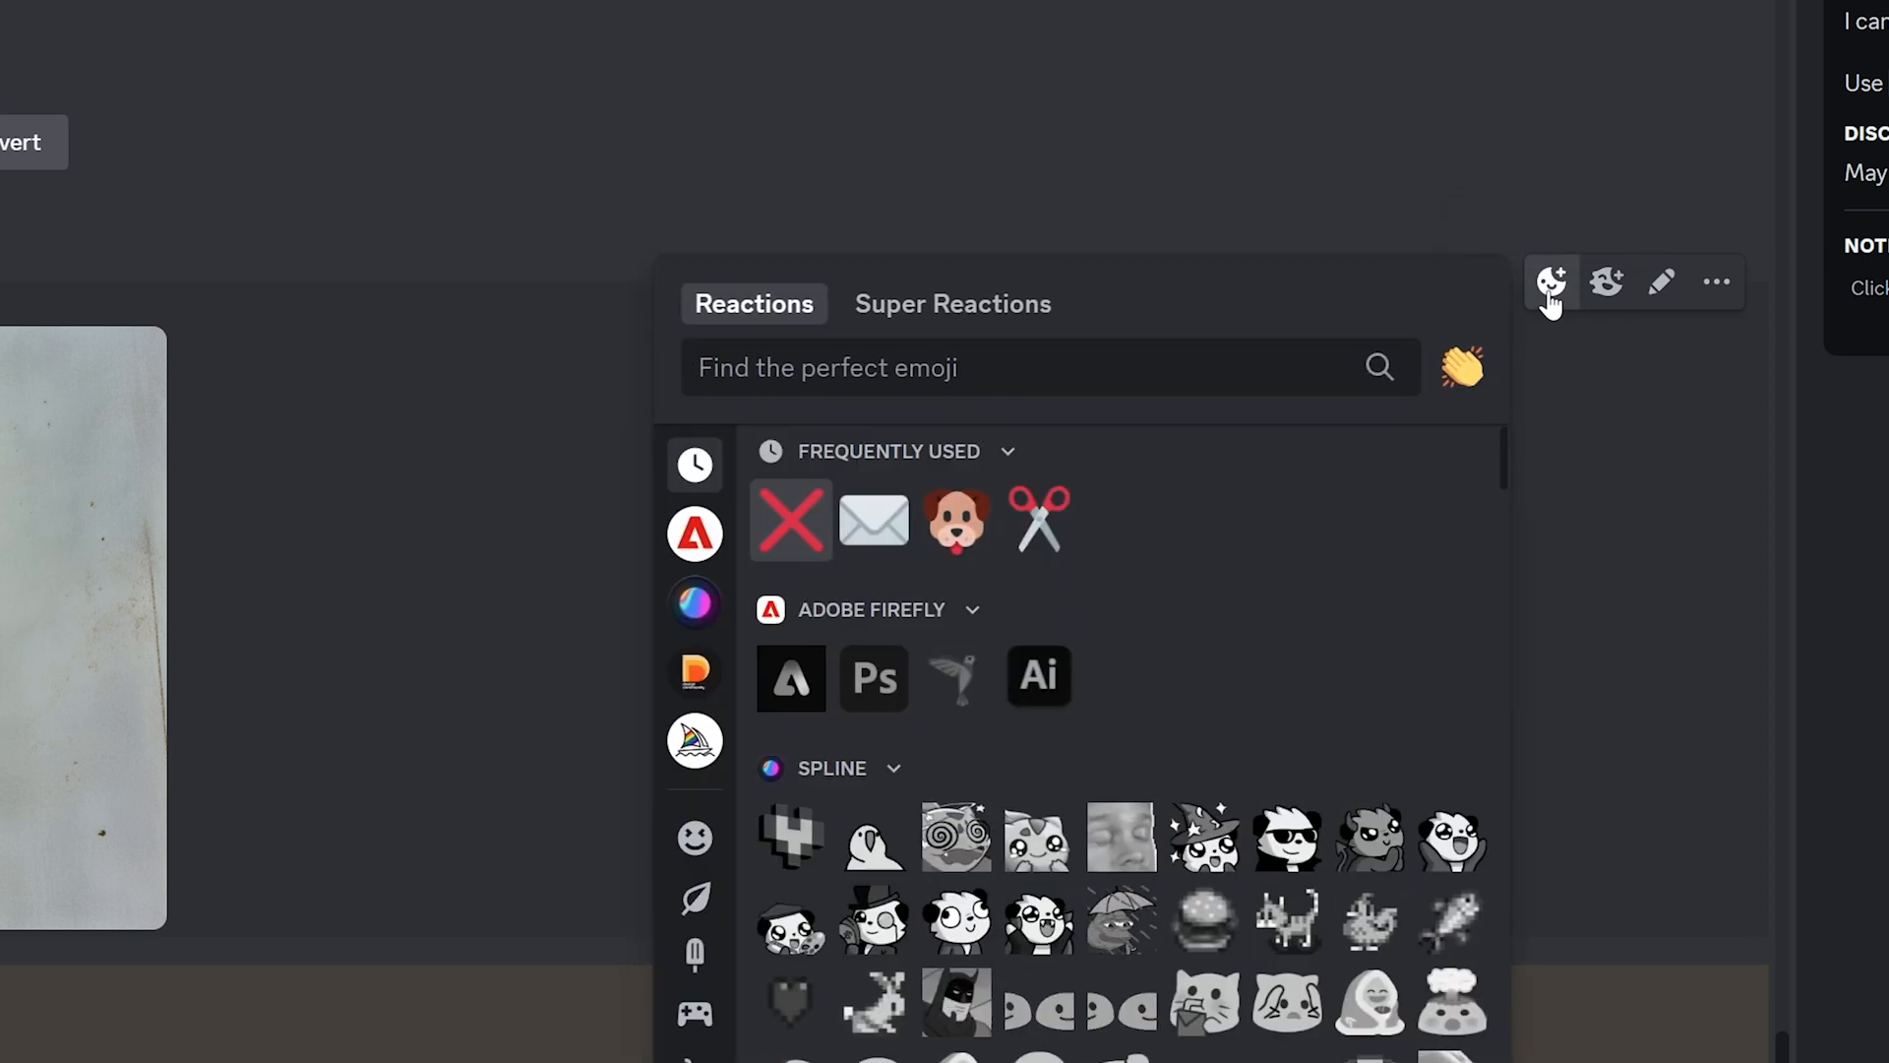
{"action": "type", "text": ":dog:"}
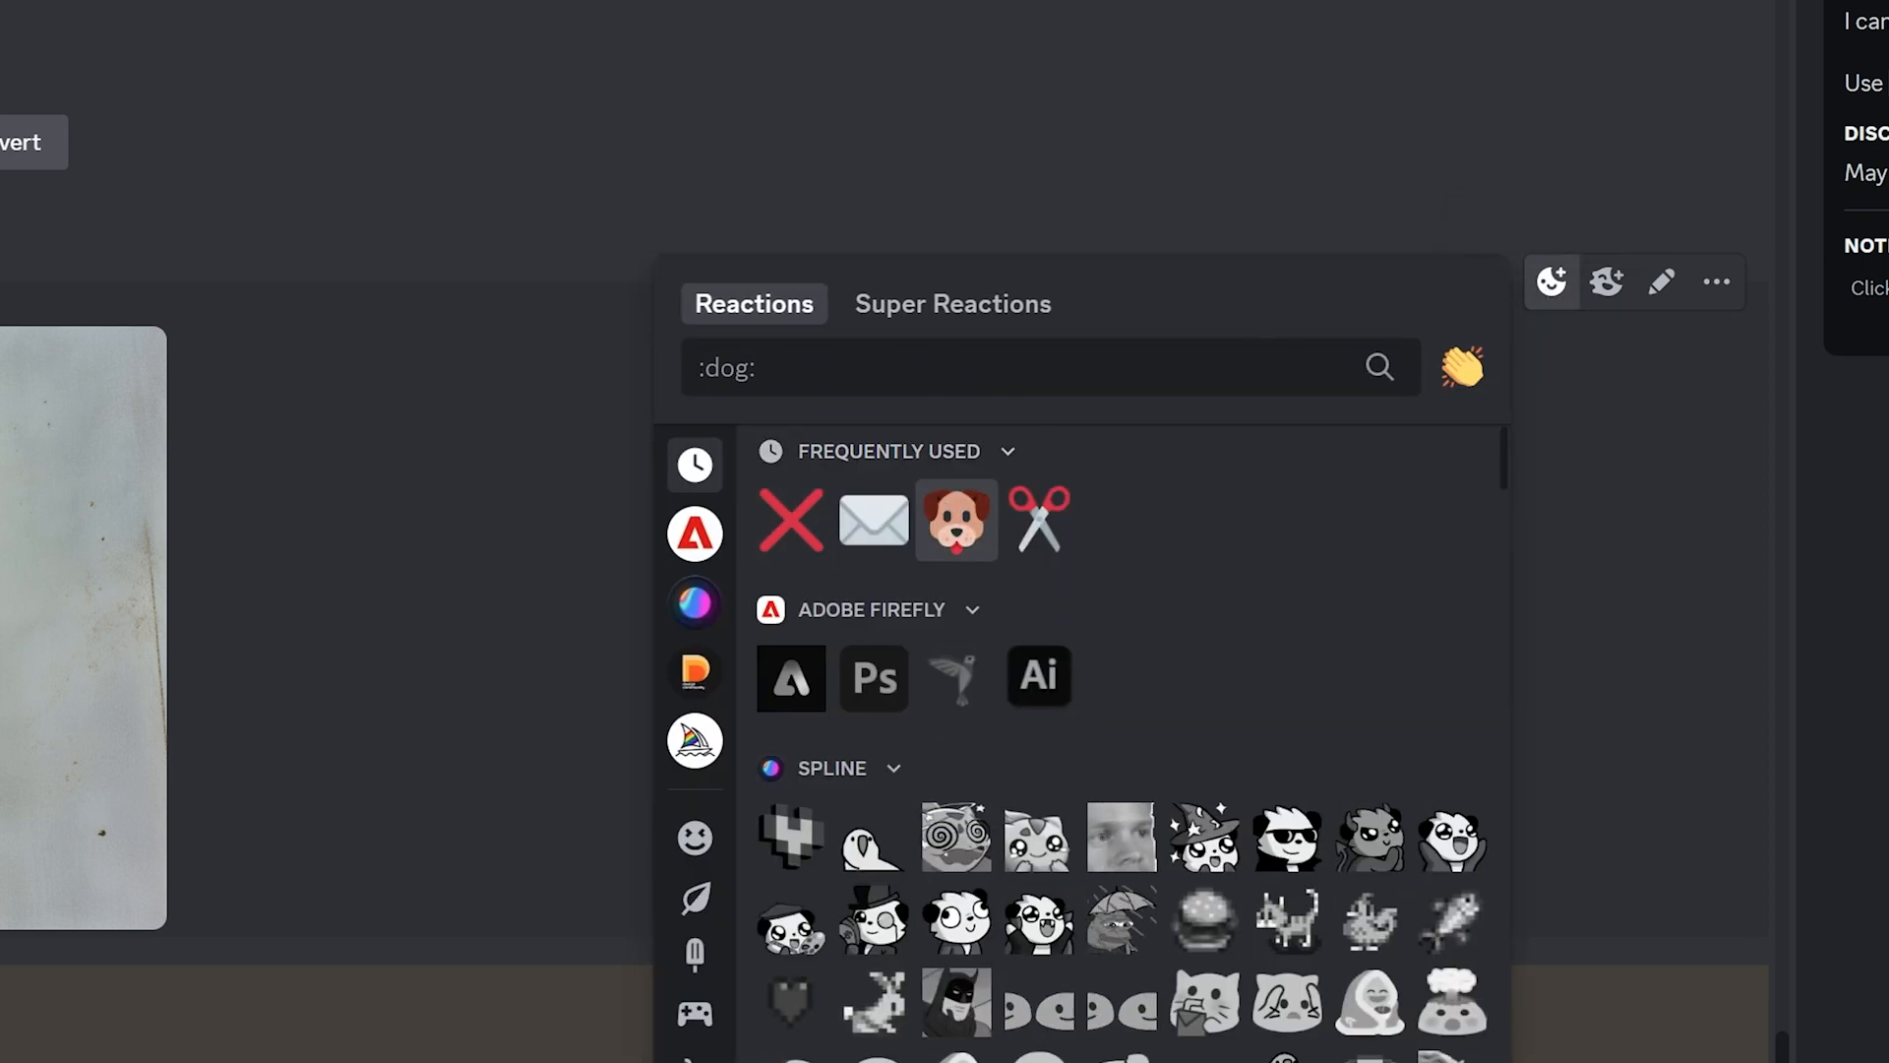
{"action": "type", "text": "dog"}
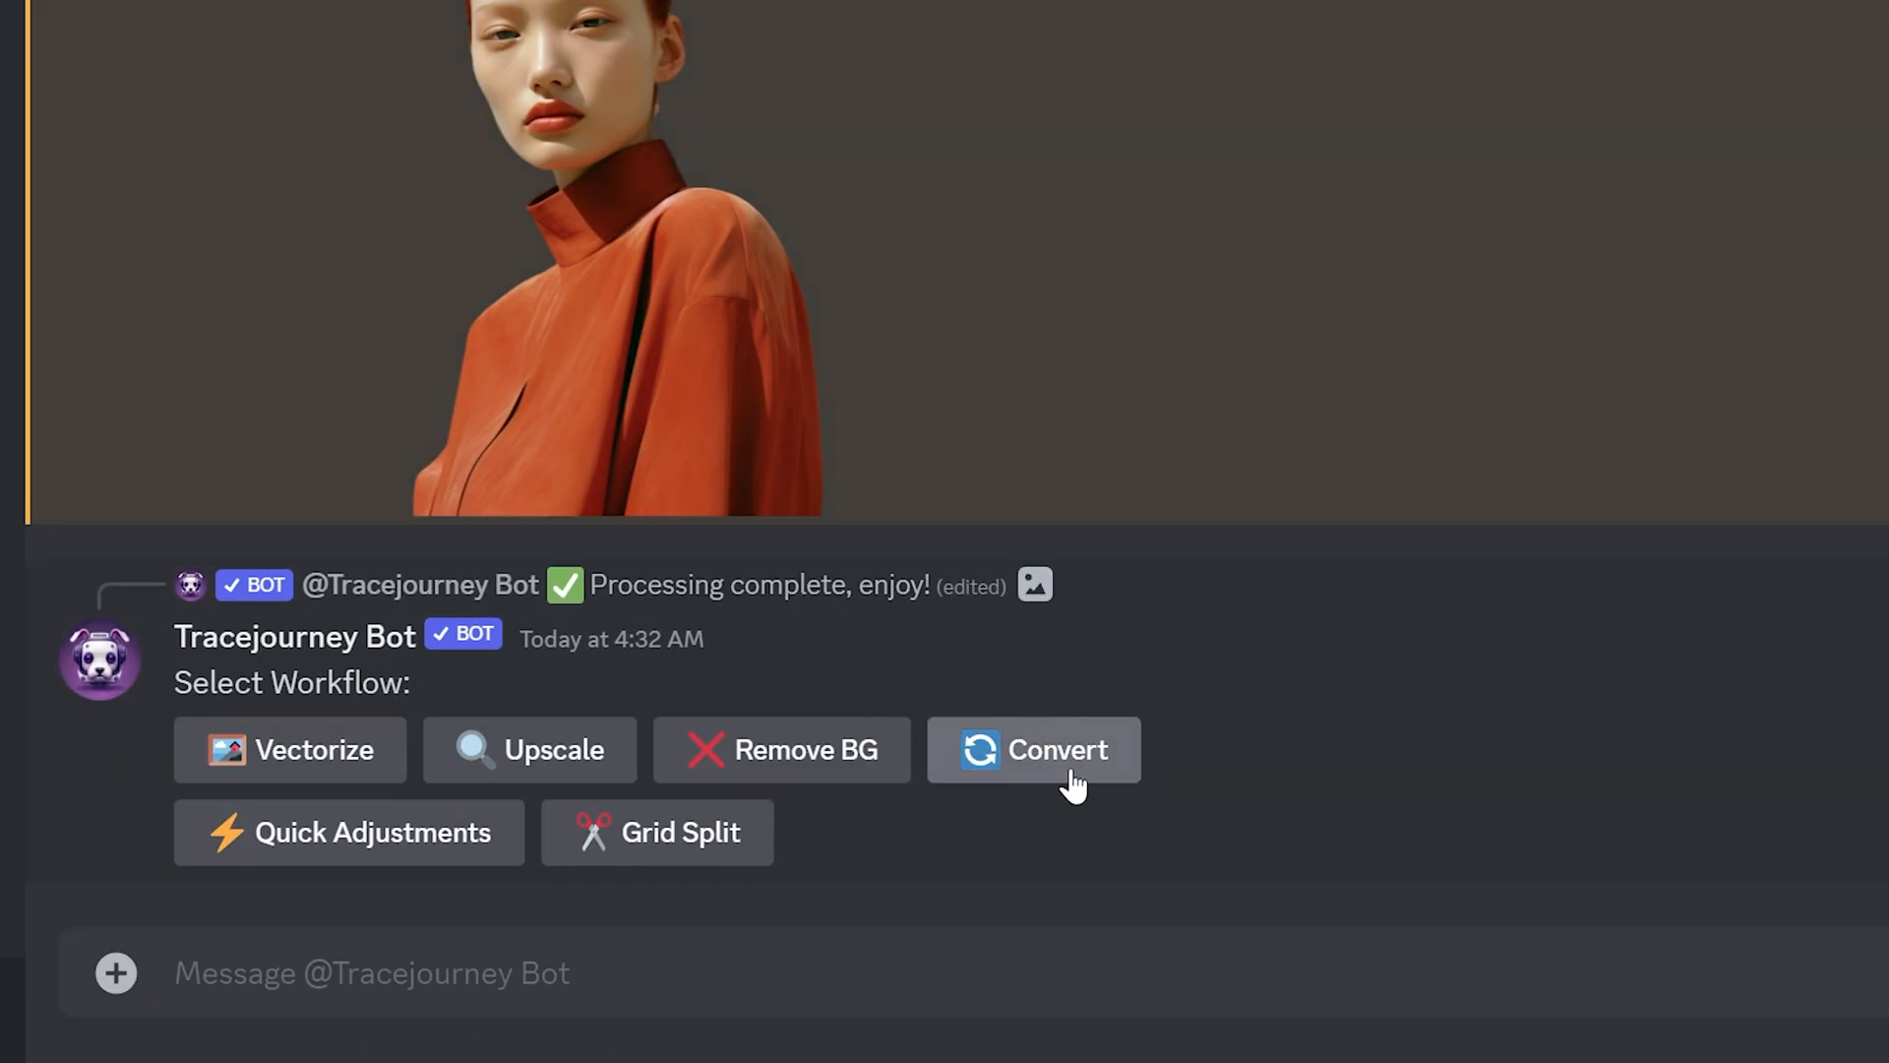
{"action": "left_click", "coordinate": [1034, 750]}
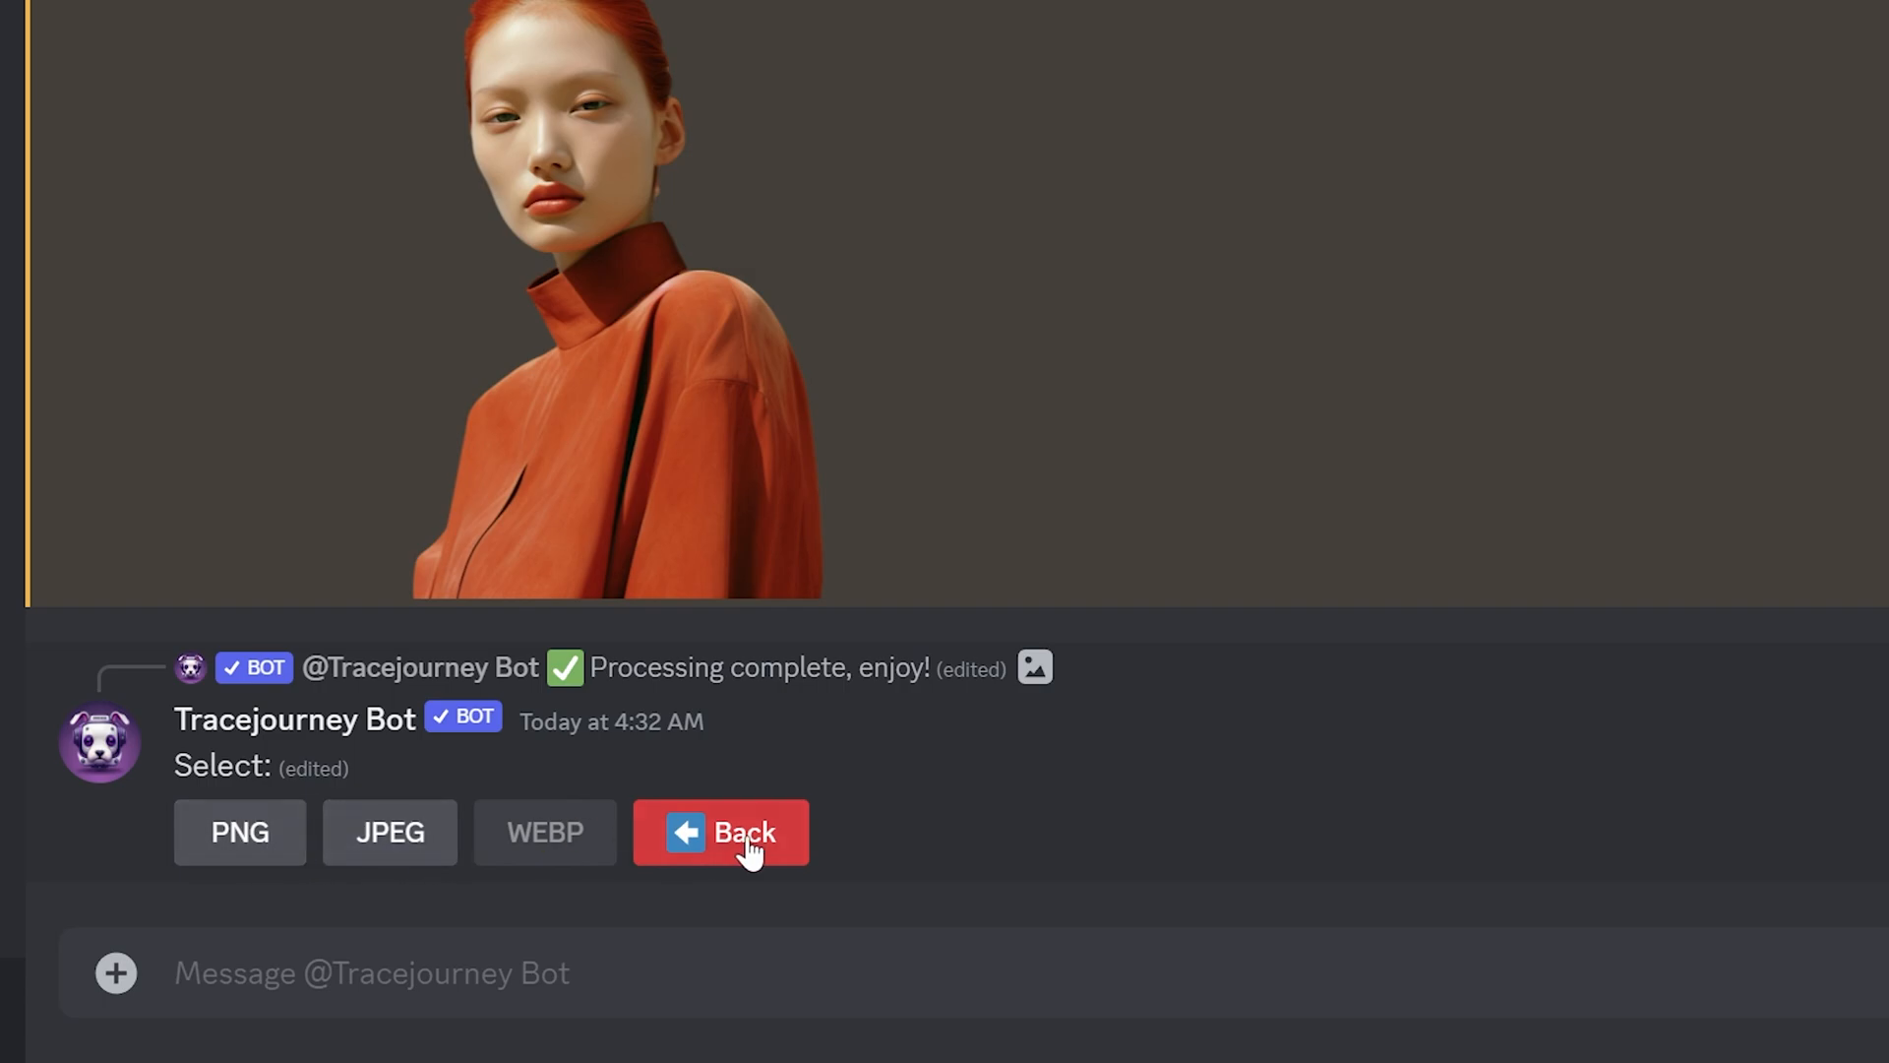
{"action": "left_click", "coordinate": [720, 832]}
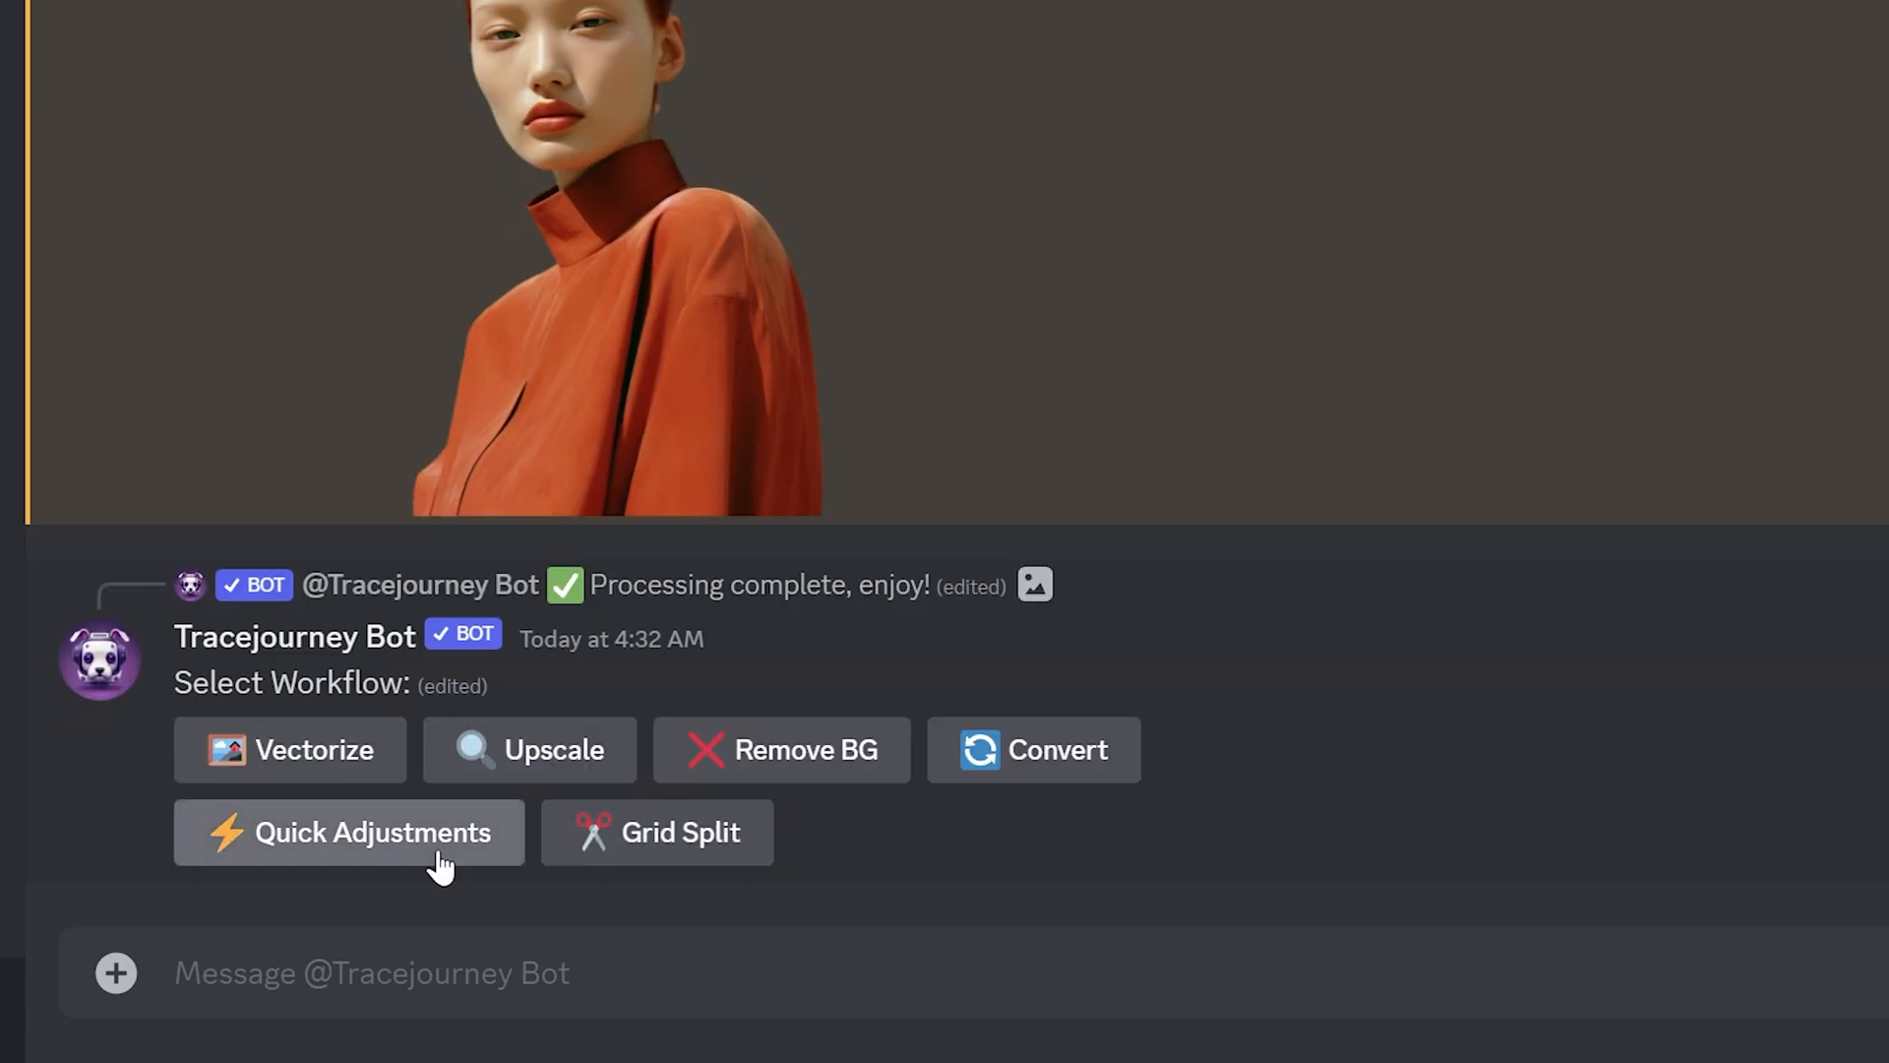
Increase the background-free portrait's sharpness by +25 via Quick Adjustments
{"action": "left_click", "coordinate": [349, 831]}
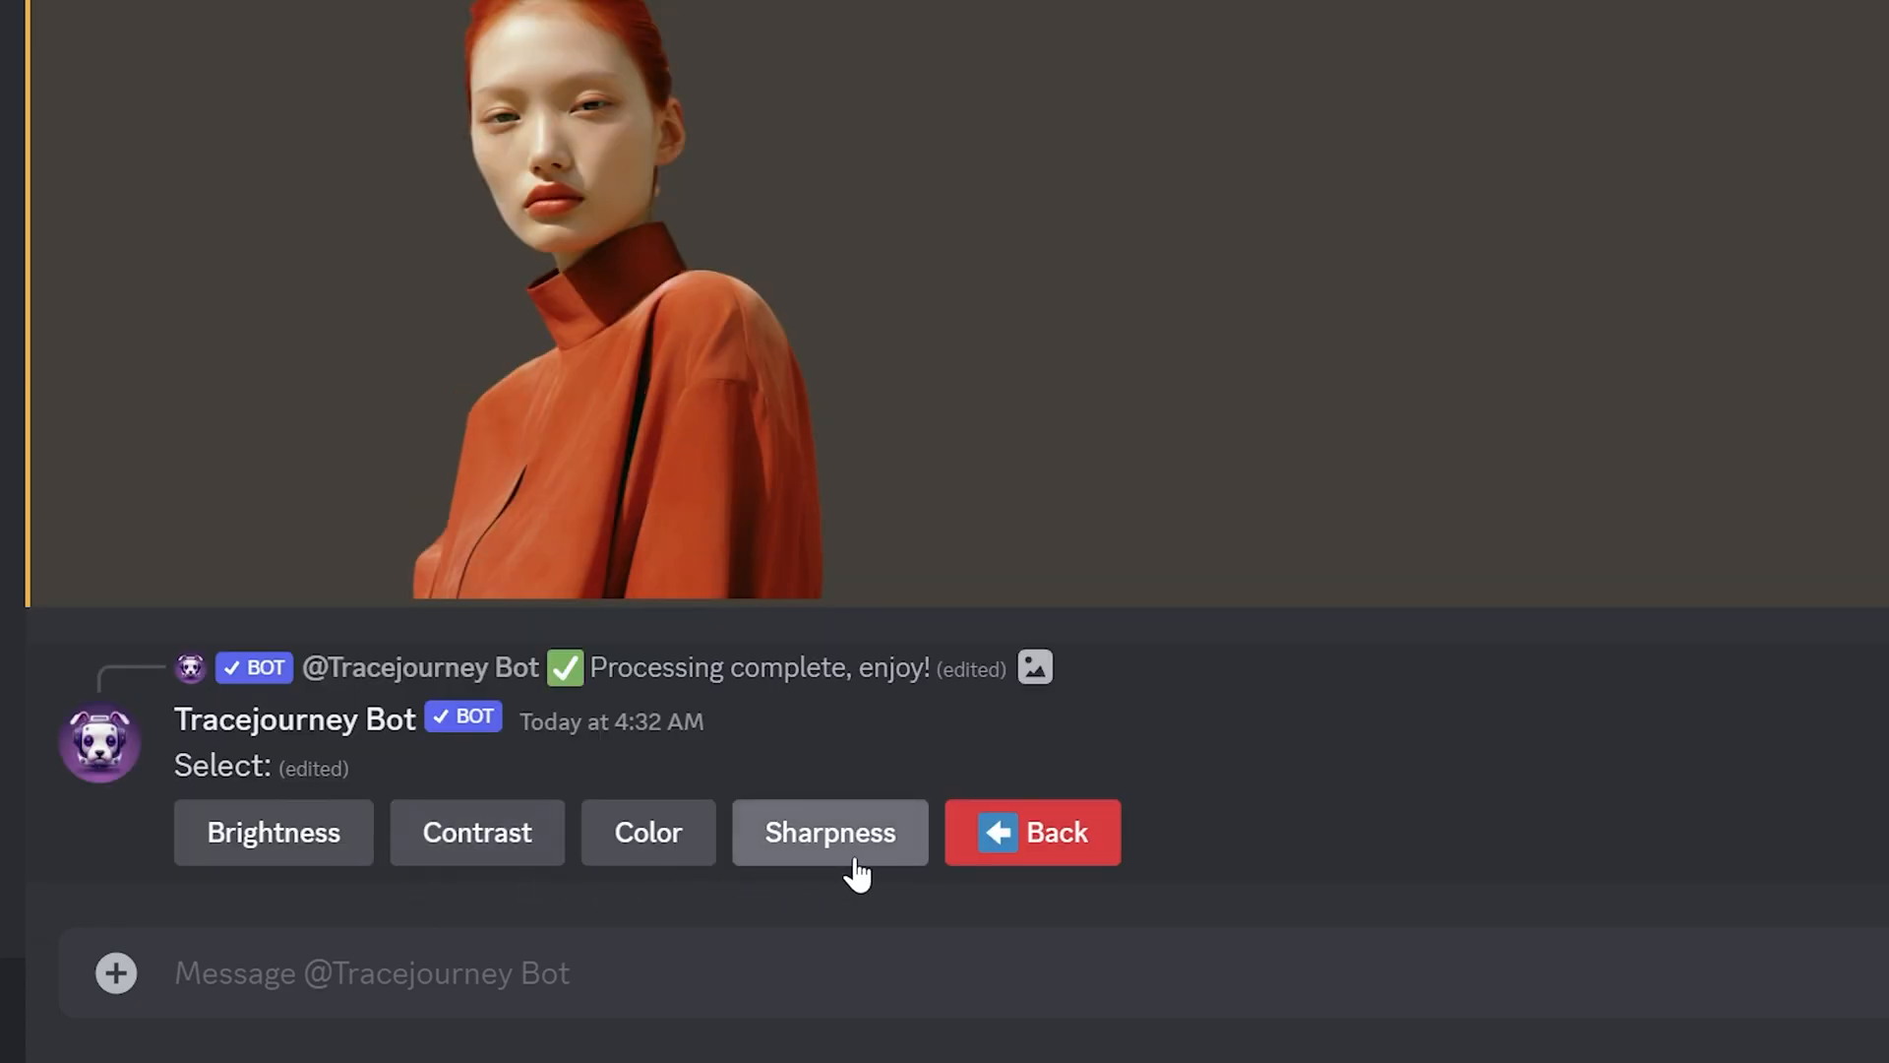
{"action": "left_click", "coordinate": [828, 831]}
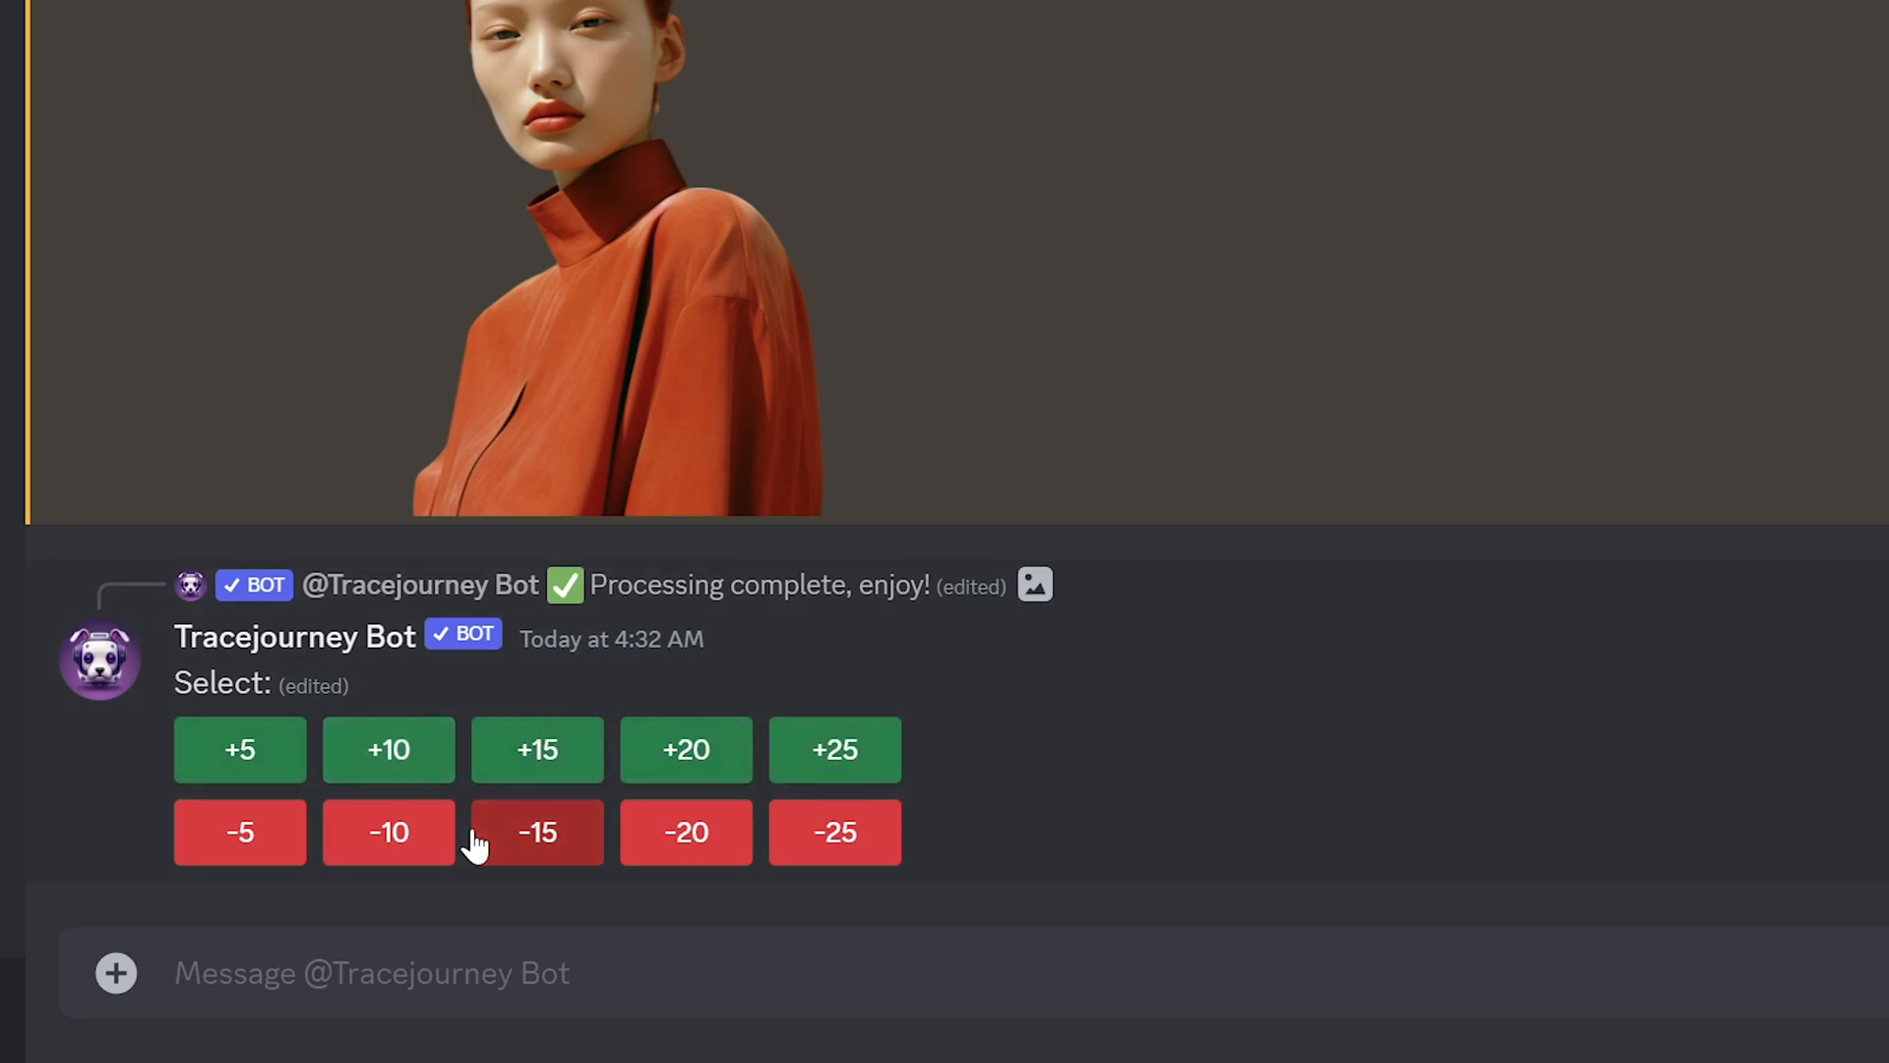
{"action": "mouse_move", "coordinate": [439, 827]}
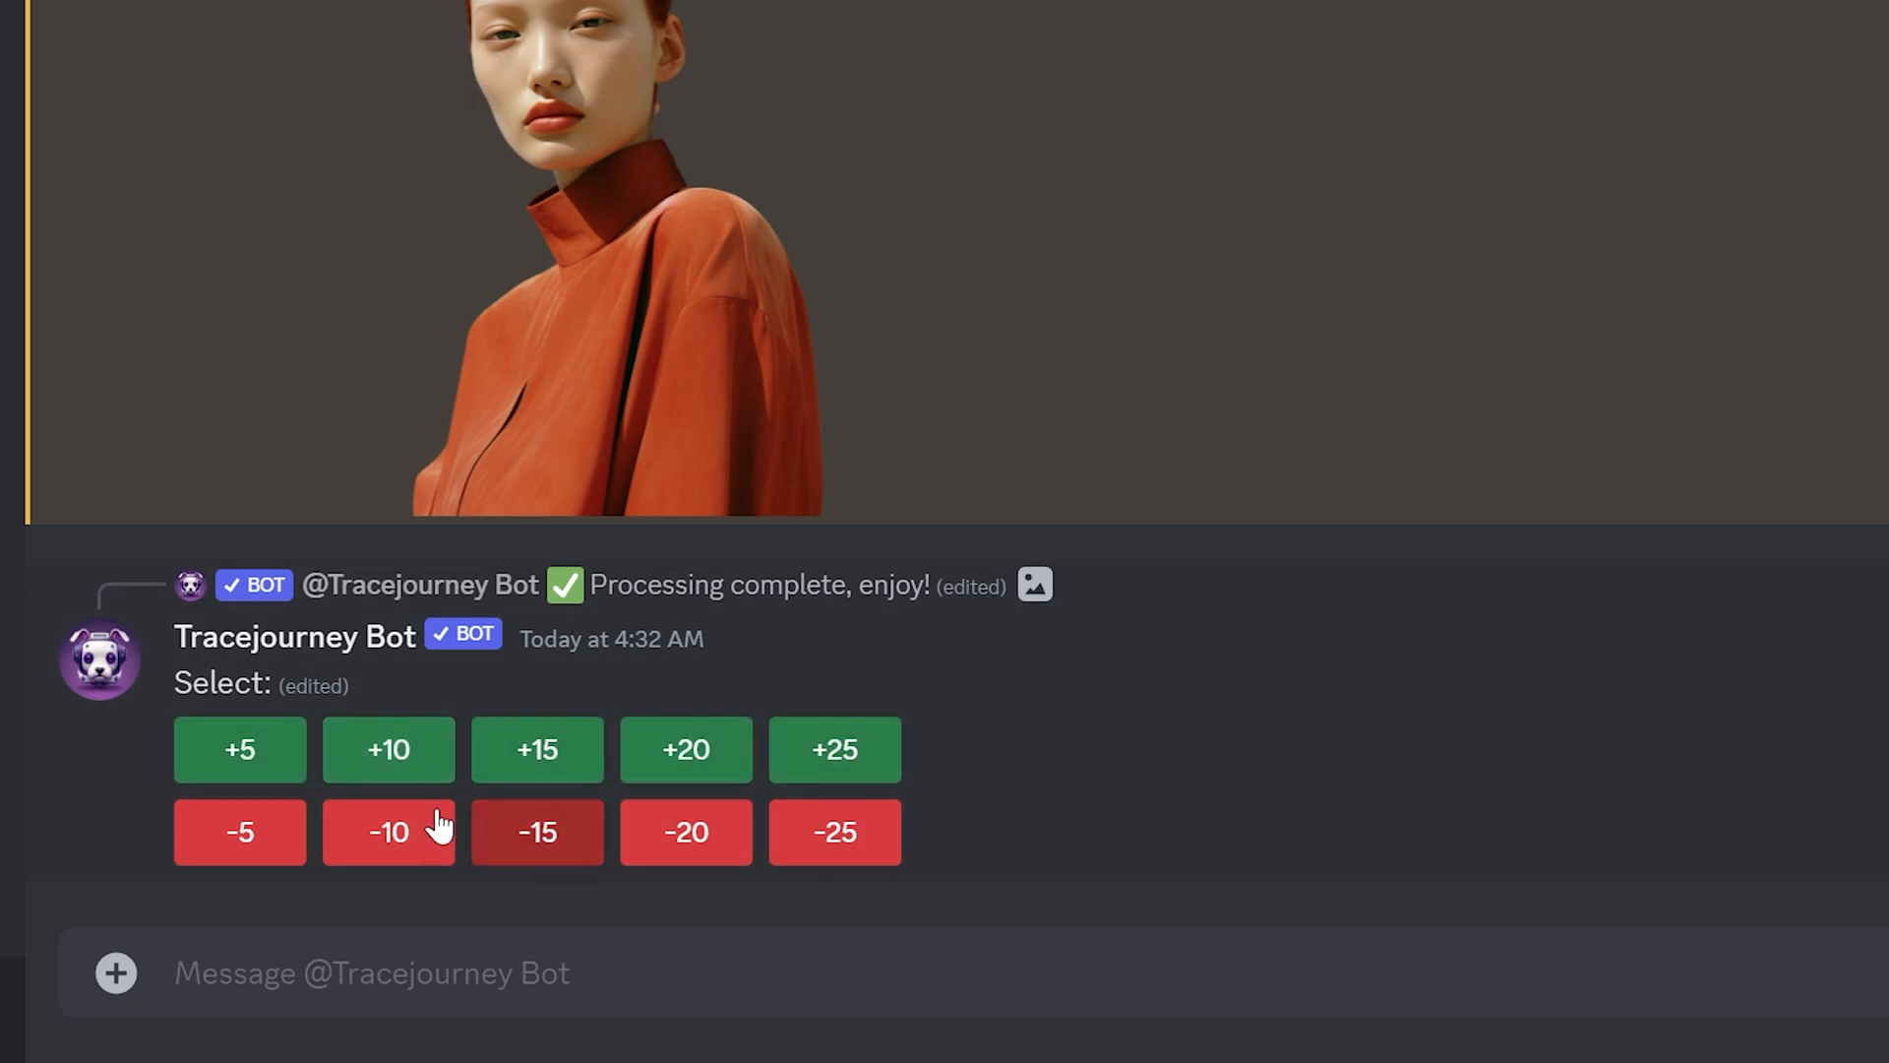
{"action": "mouse_move", "coordinate": [388, 750]}
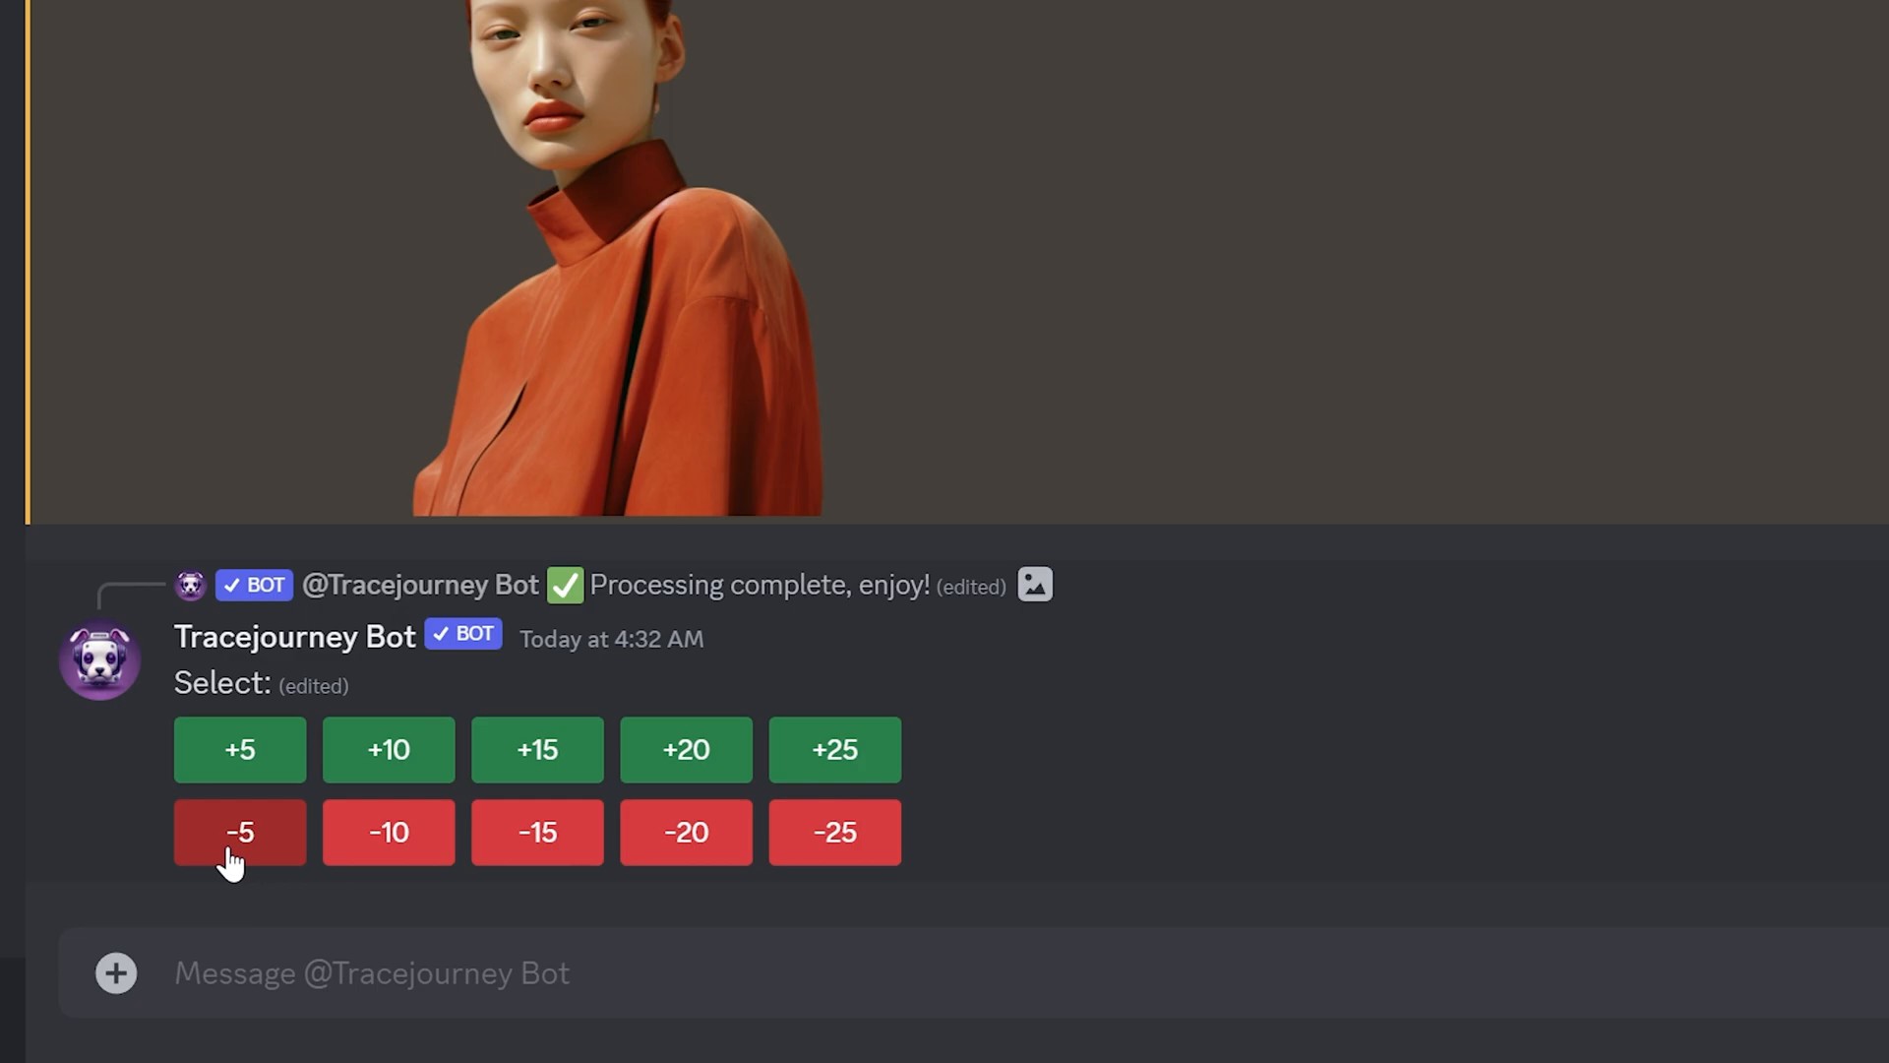
{"action": "mouse_move", "coordinate": [833, 749]}
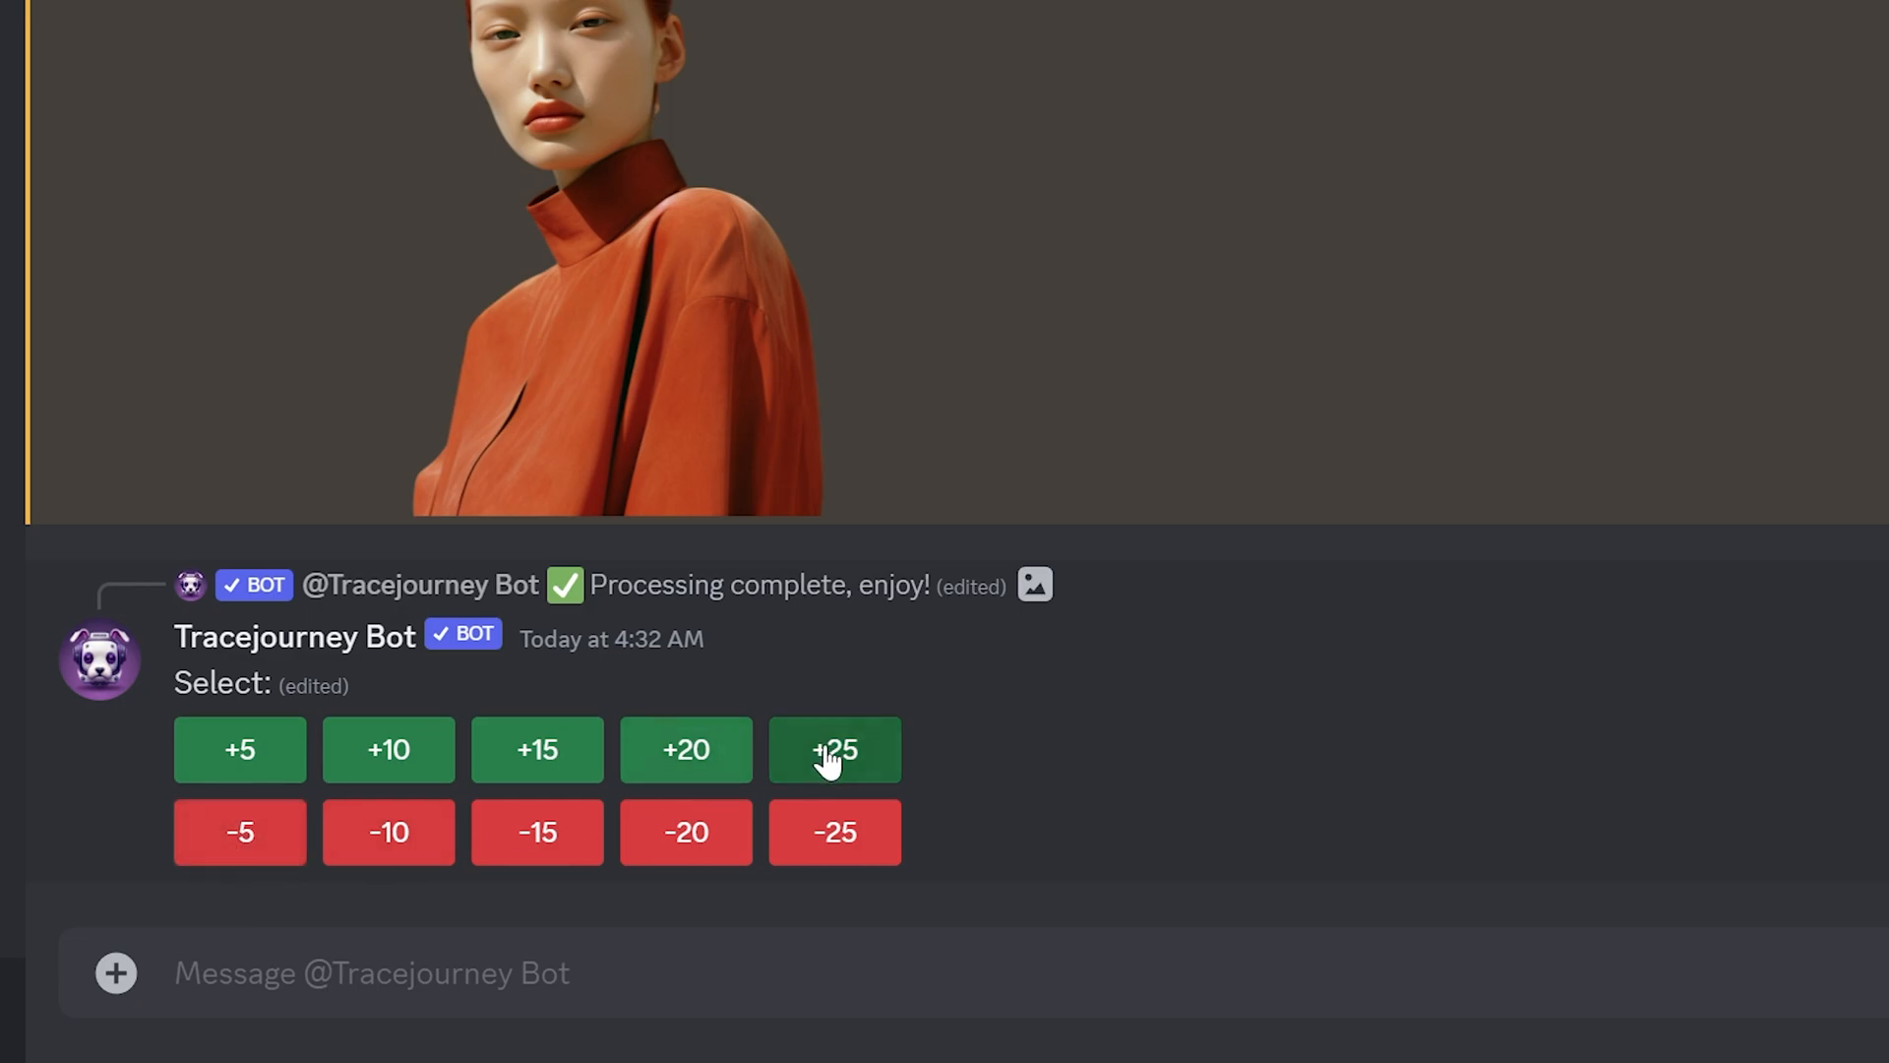
{"action": "left_click", "coordinate": [834, 748]}
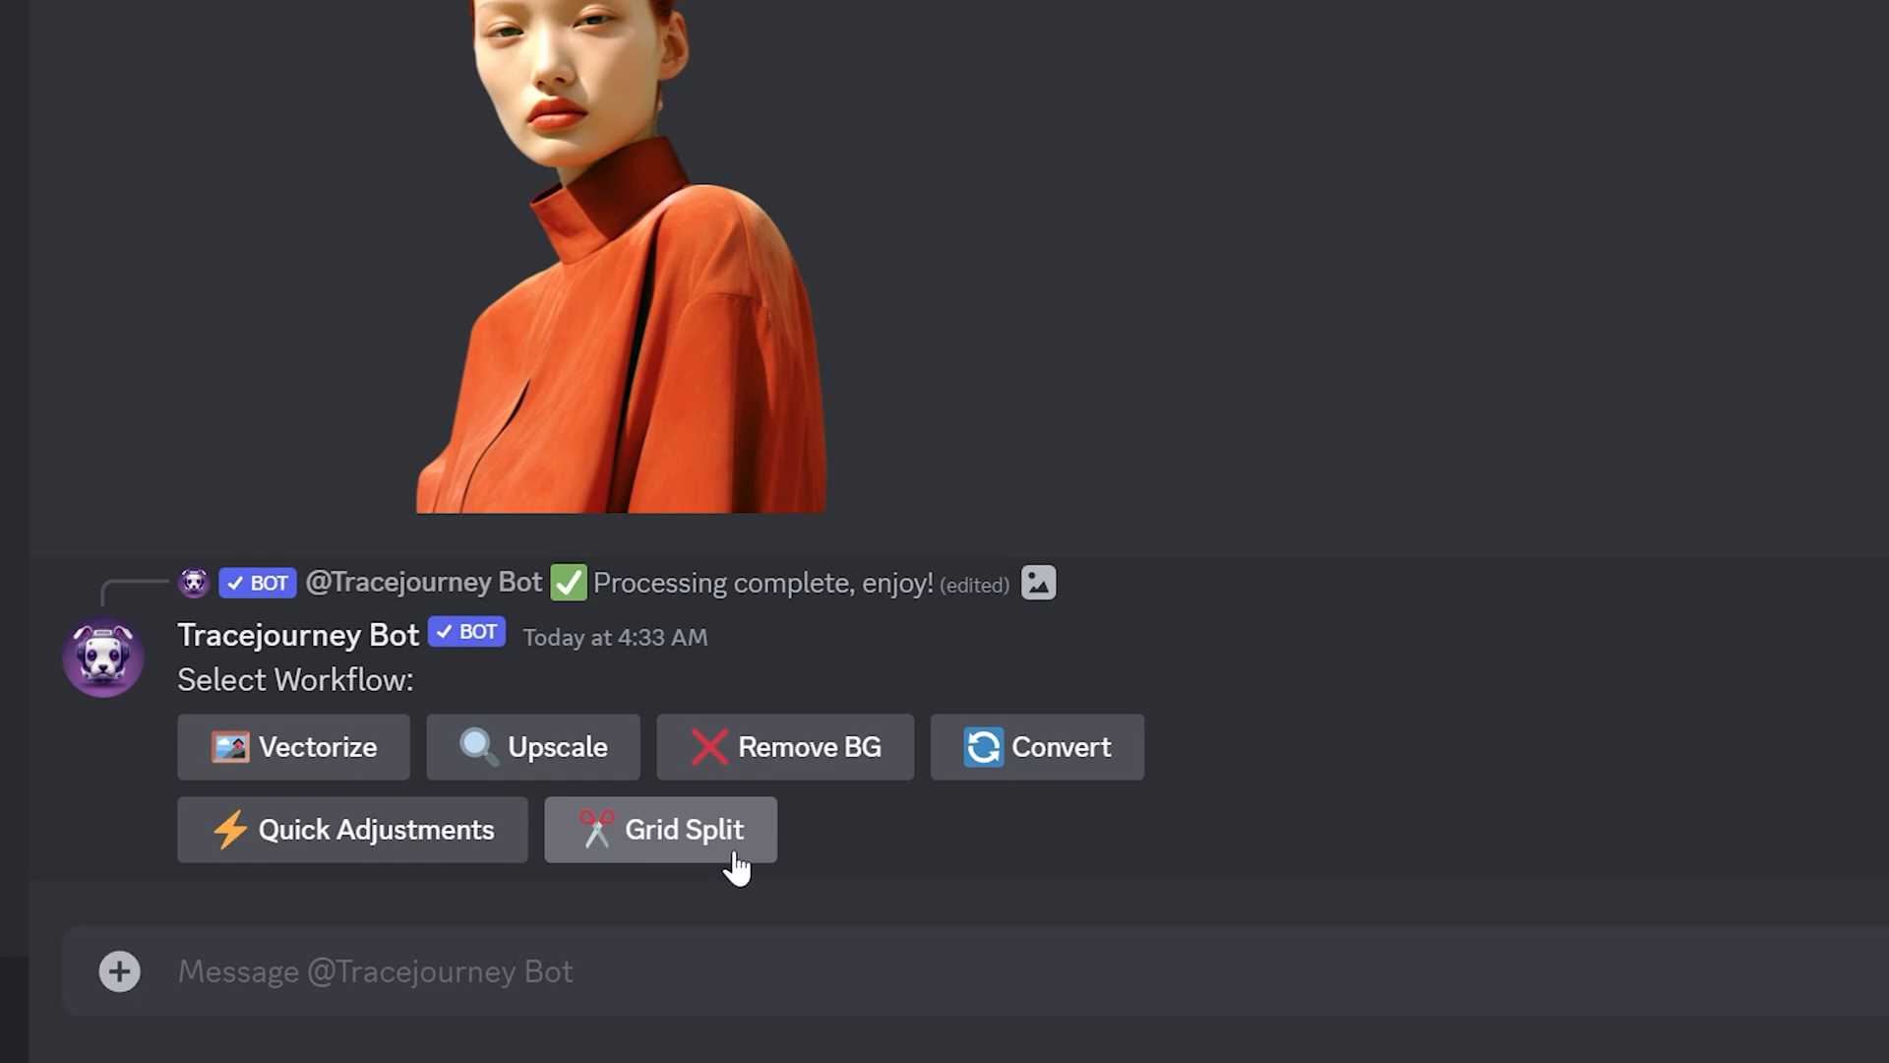
Grid-split the sharpened portrait and bring up the TraceJourney folder in File Explorer
{"action": "left_click", "coordinate": [661, 828]}
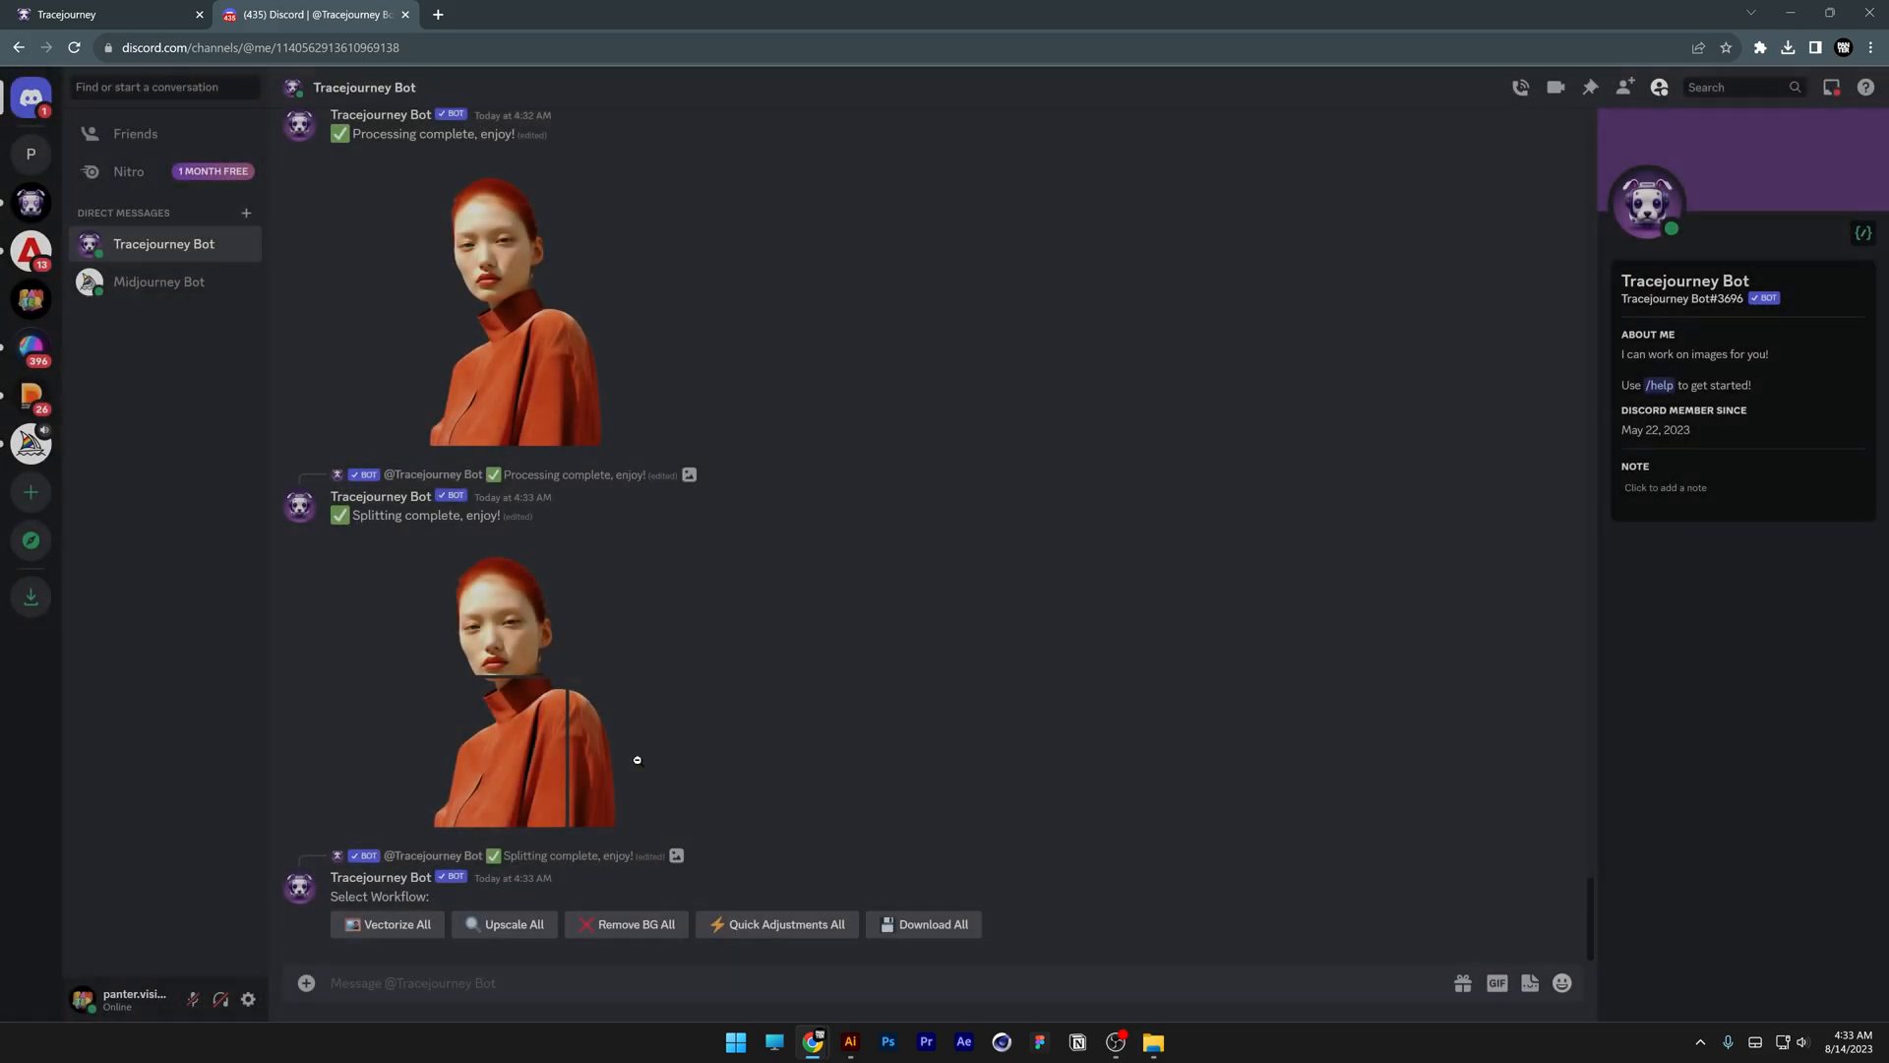
{"action": "mouse_move", "coordinate": [1102, 685]}
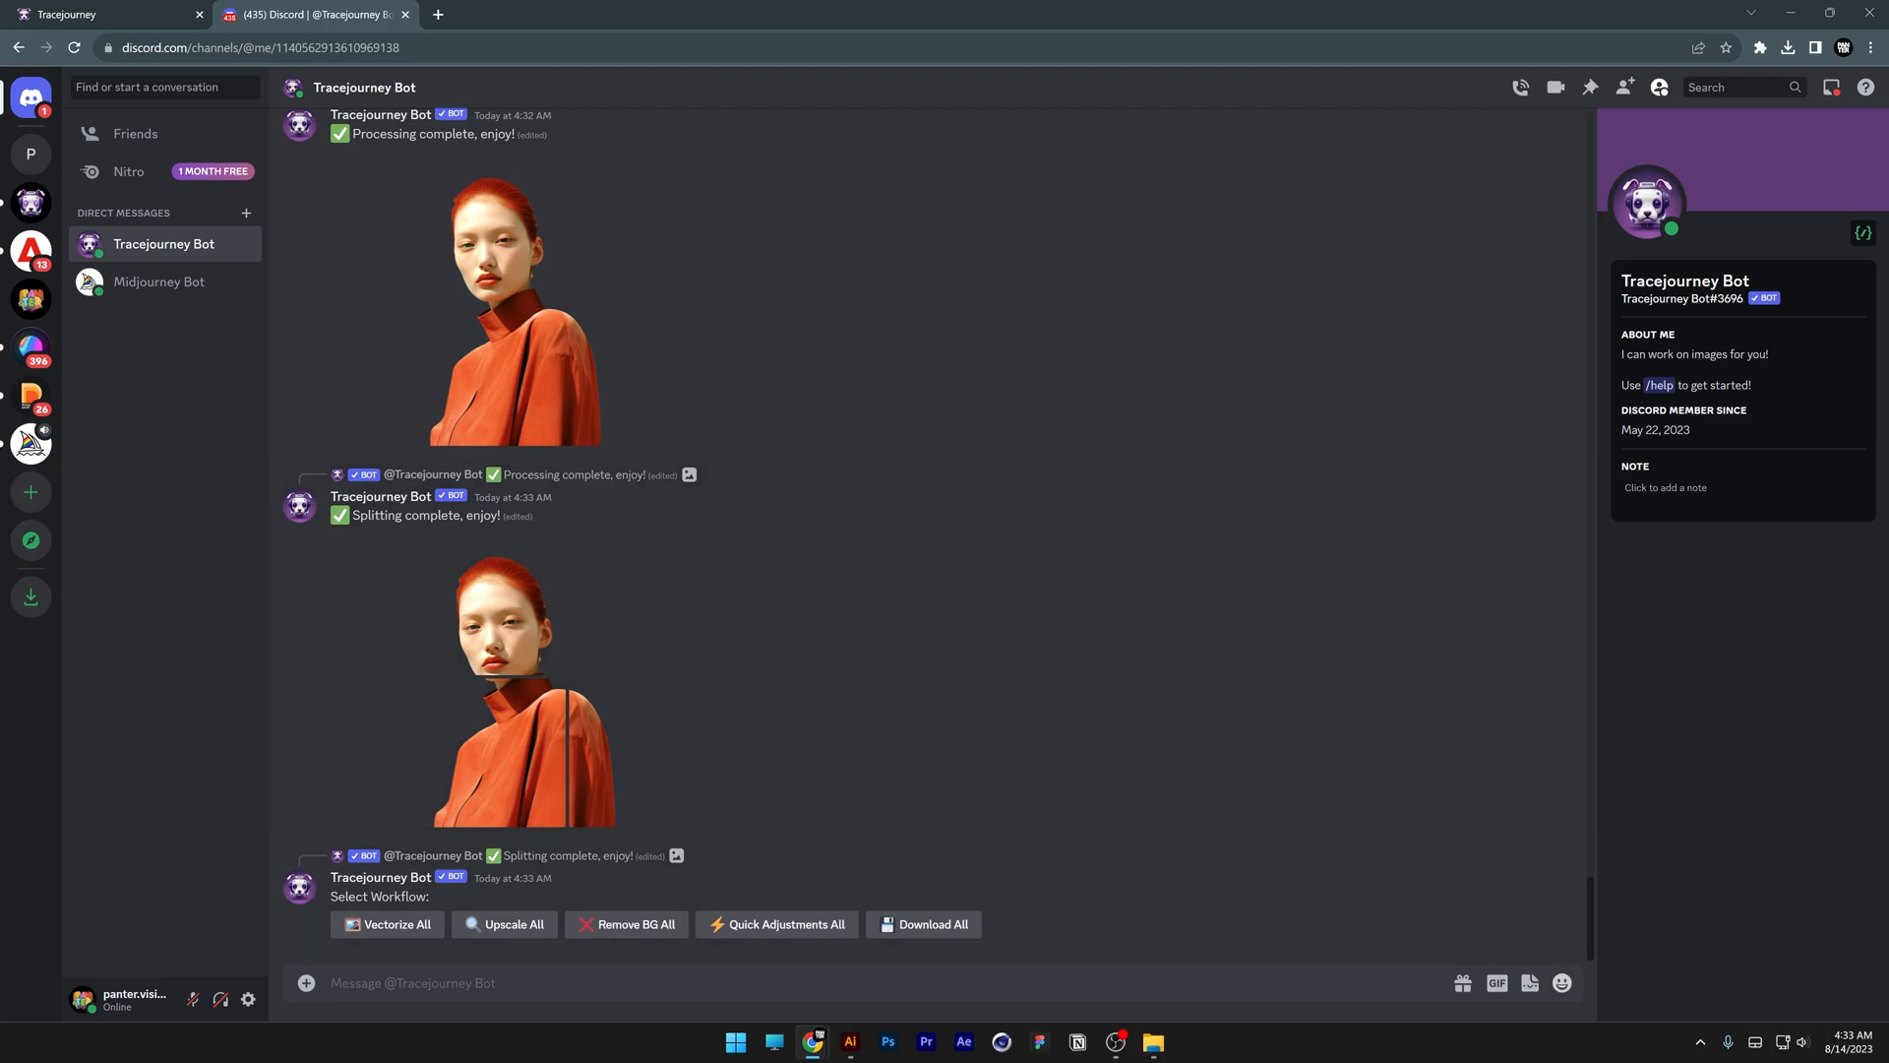
{"action": "left_click", "coordinate": [1152, 1041]}
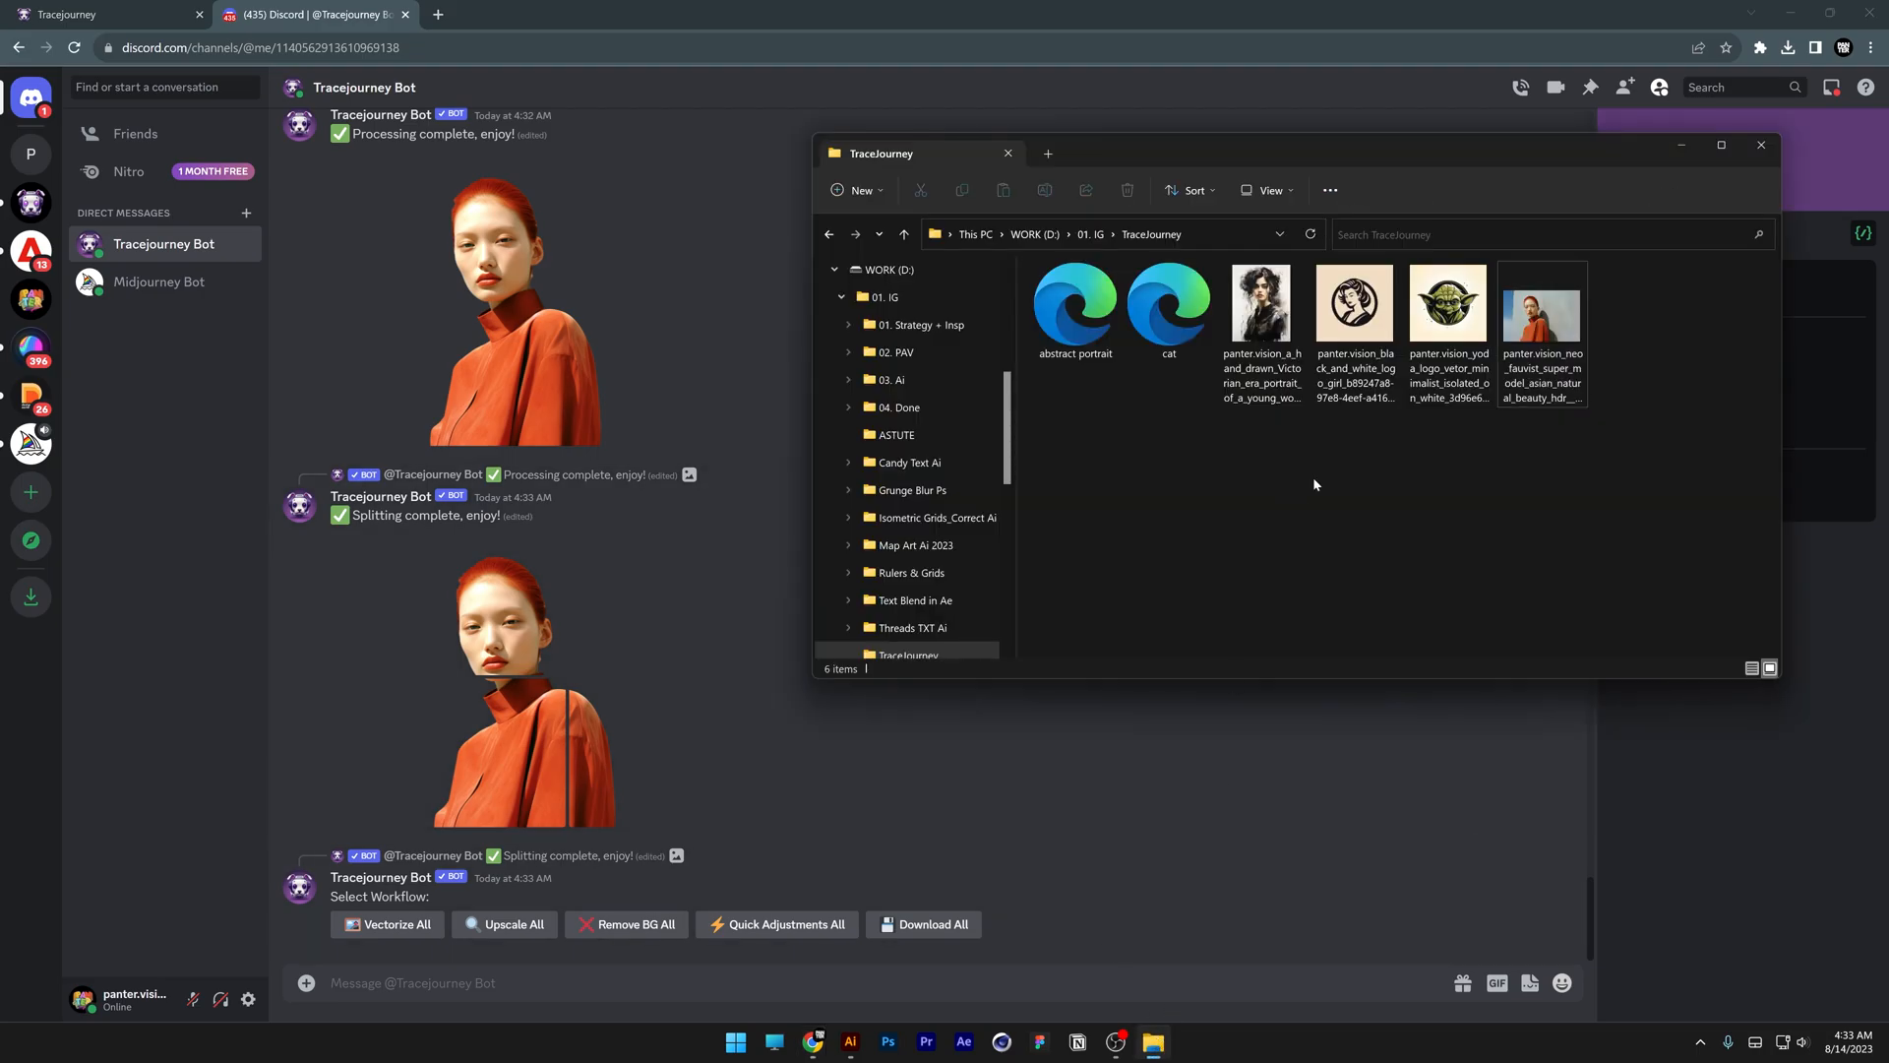
Upload the Yoda logo, vectorize it, and download the resulting panter.svg
{"action": "double_click", "coordinate": [1448, 304]}
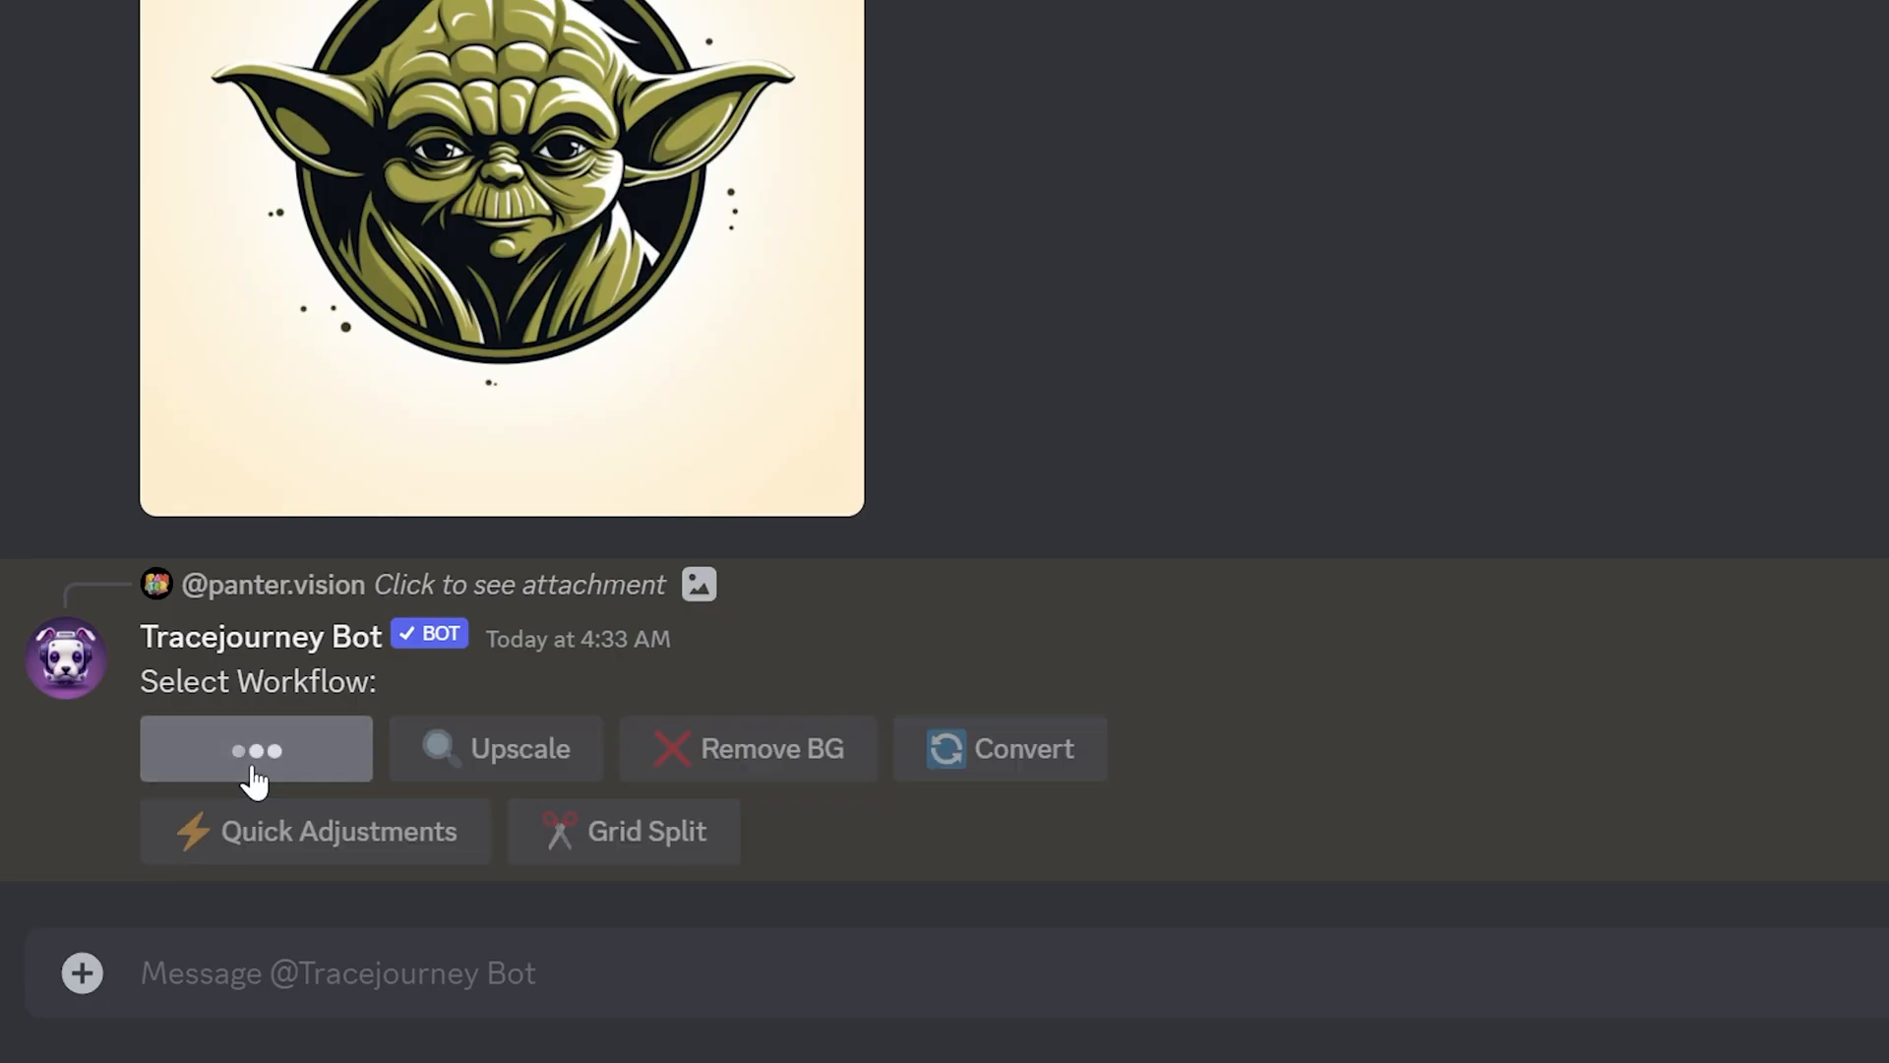
{"action": "left_click", "coordinate": [256, 748]}
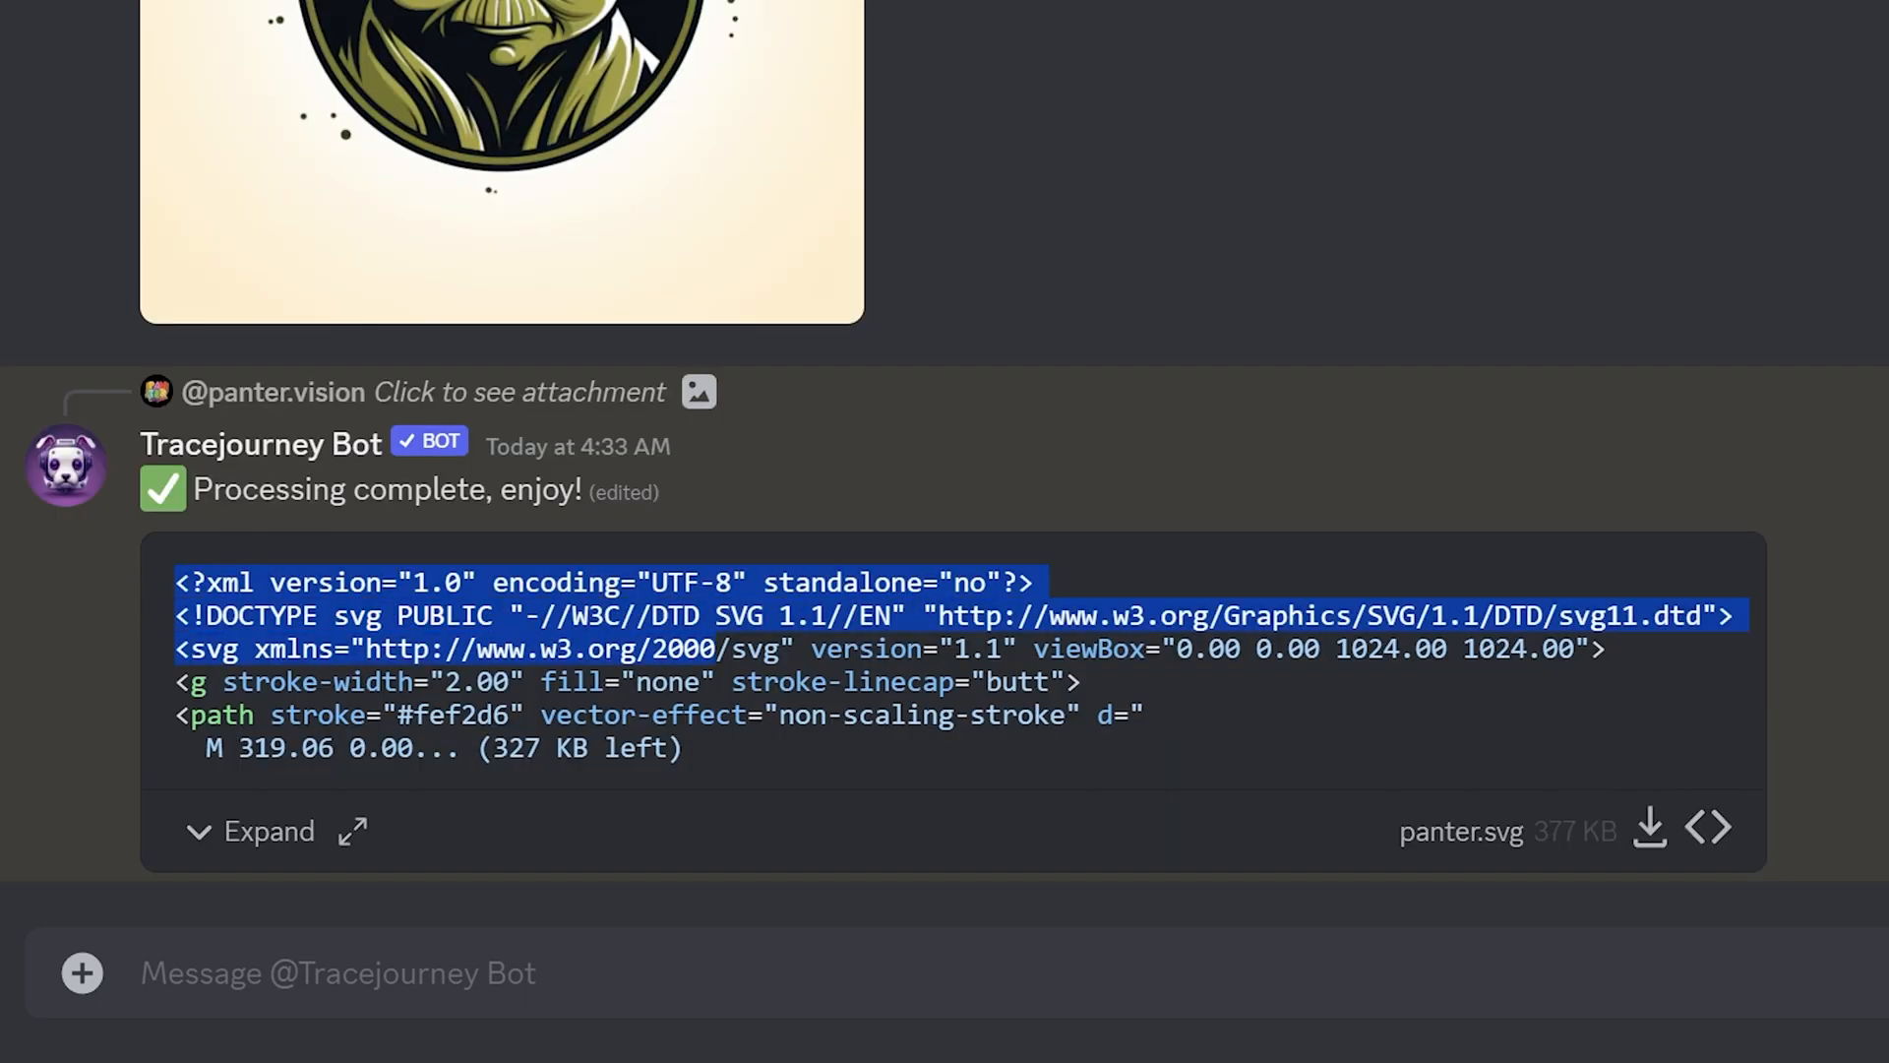
{"action": "mouse_move", "coordinate": [1649, 828]}
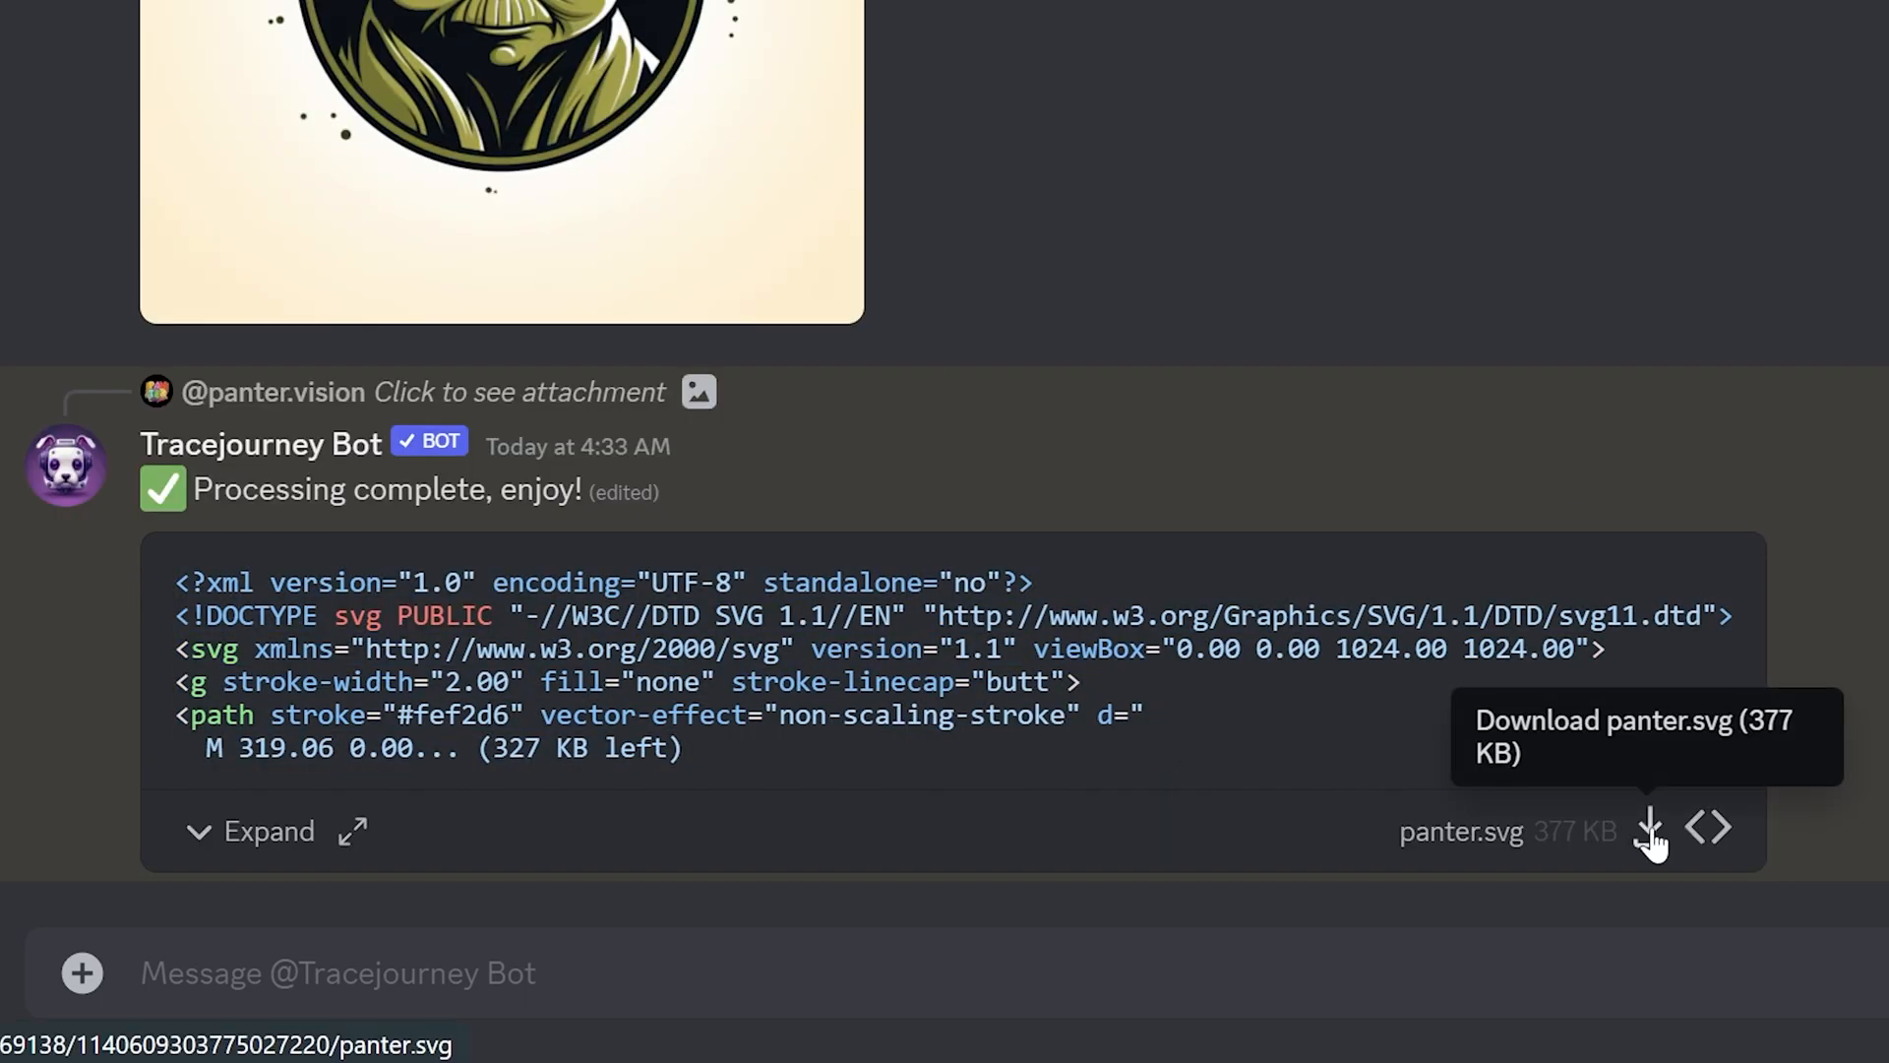
{"action": "left_click", "coordinate": [1648, 828]}
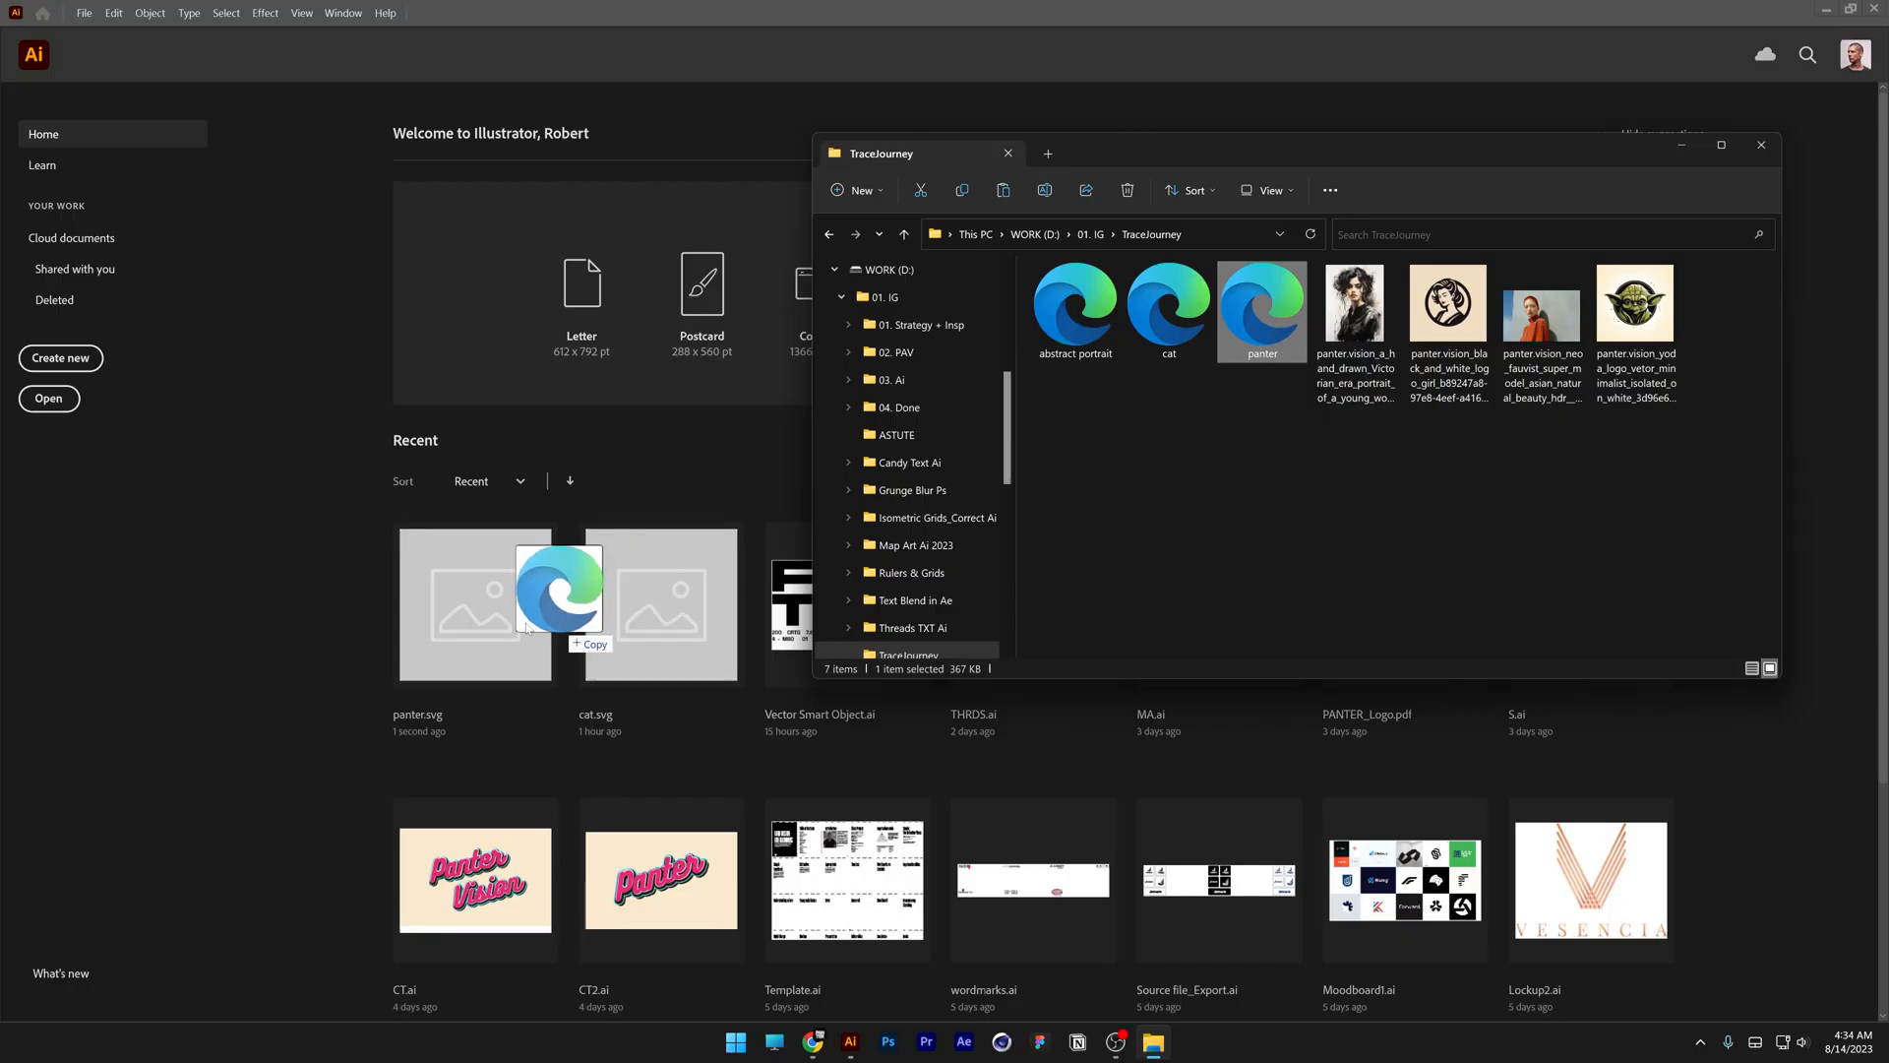